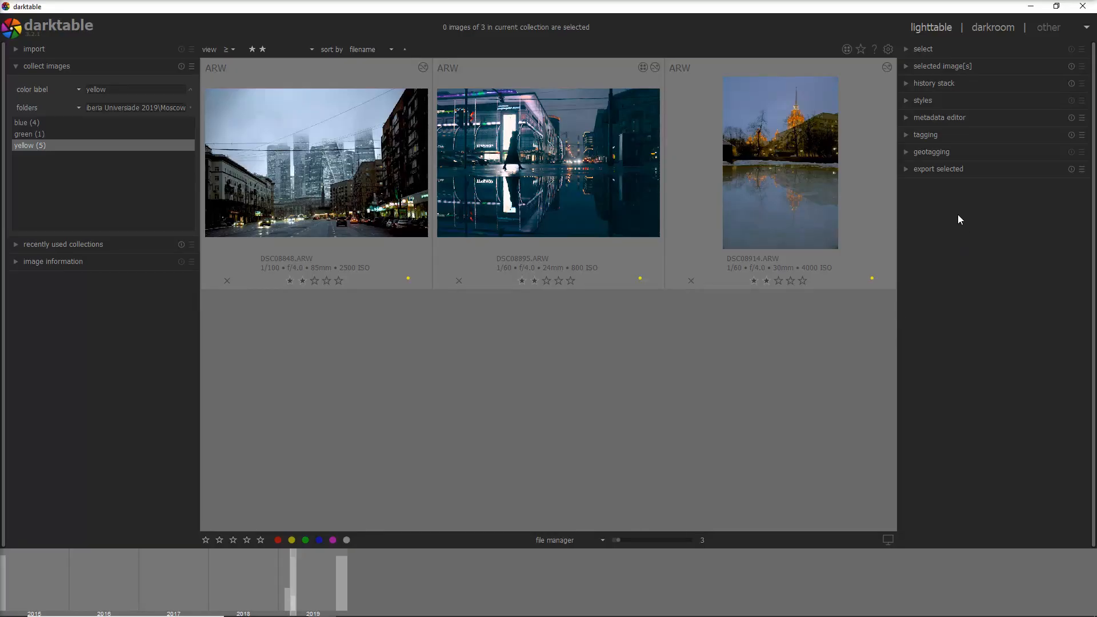
pyautogui.moveTo(970, 171)
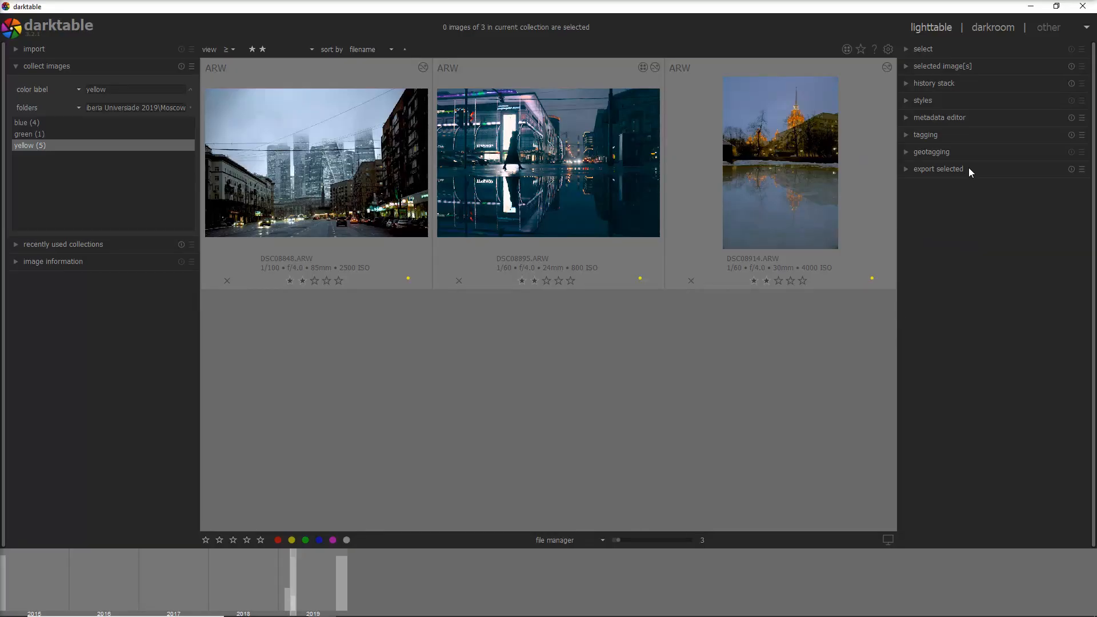
# Expand the export selected module showing JPEG, 800×600 and watermark style settings.
pyautogui.click(938, 168)
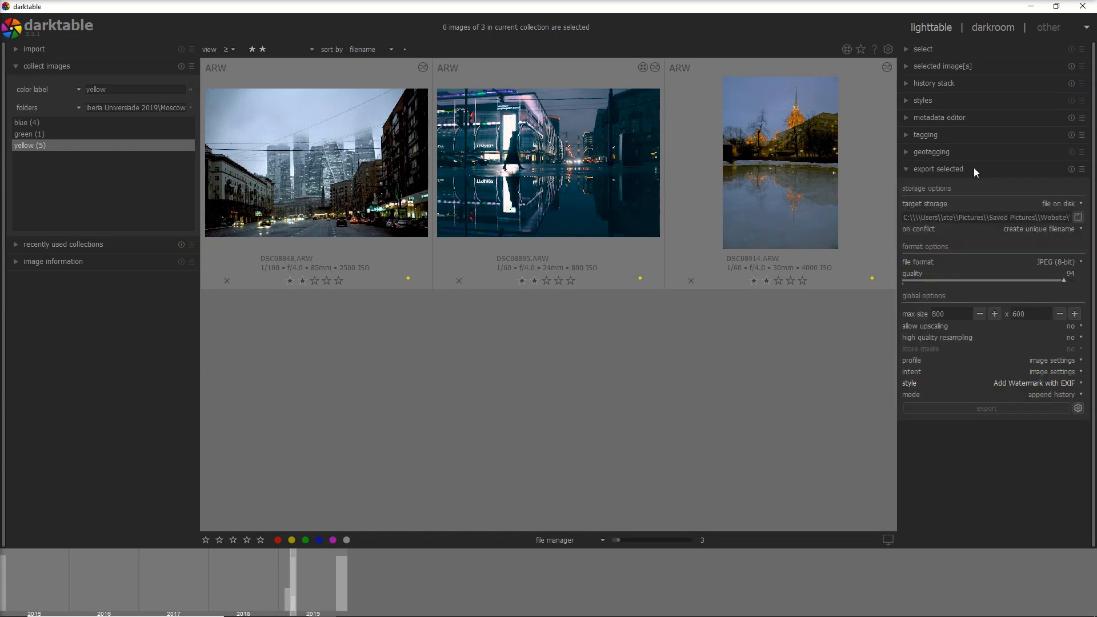
pyautogui.moveTo(962, 199)
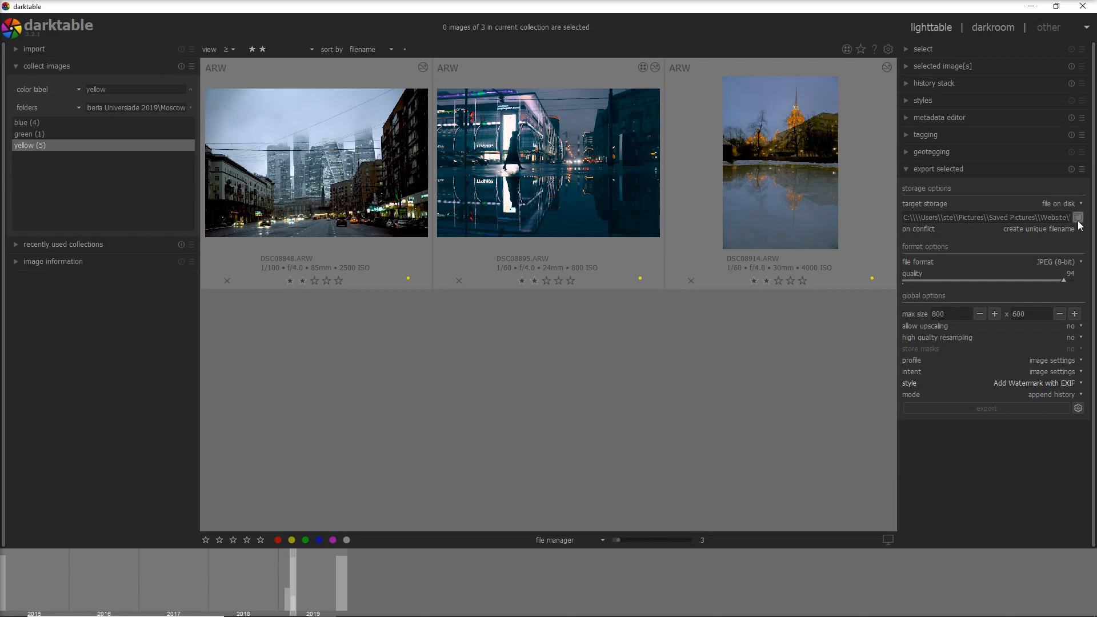
# Open the directory chooser to pick the Website folder under Saved Pictures.
pyautogui.click(1079, 217)
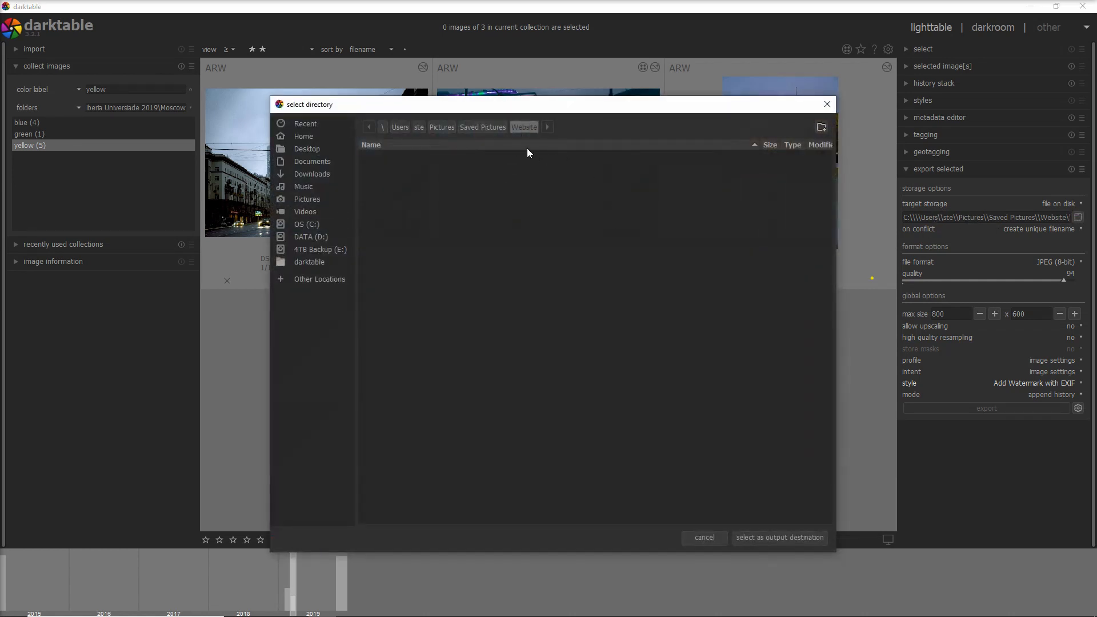
pyautogui.moveTo(800, 122)
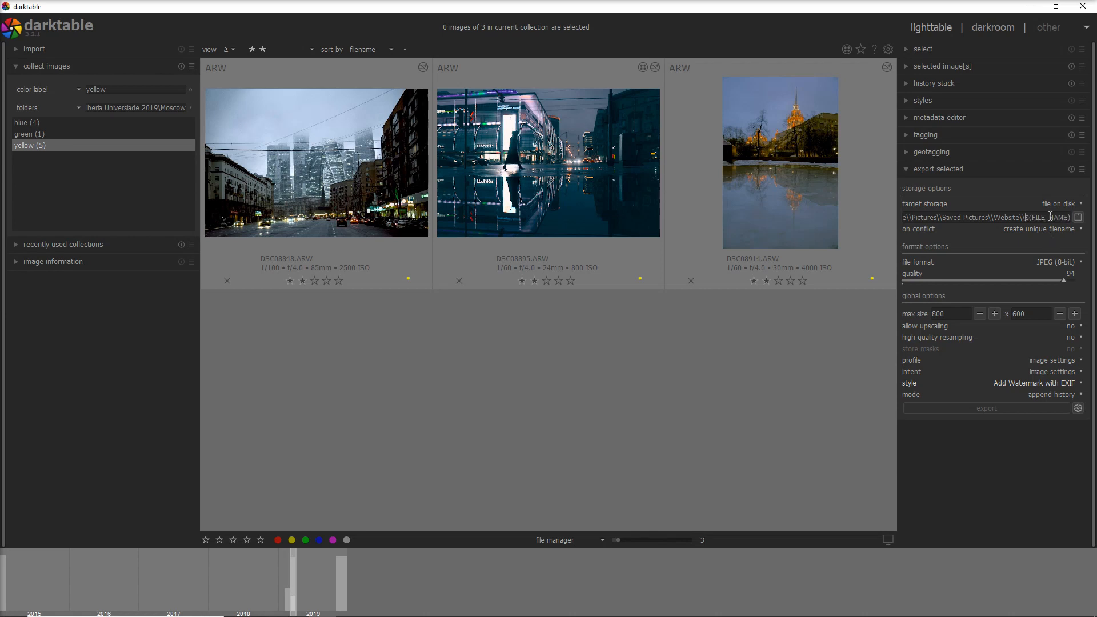
pyautogui.moveTo(1049, 217)
pyautogui.write('Moscow_')
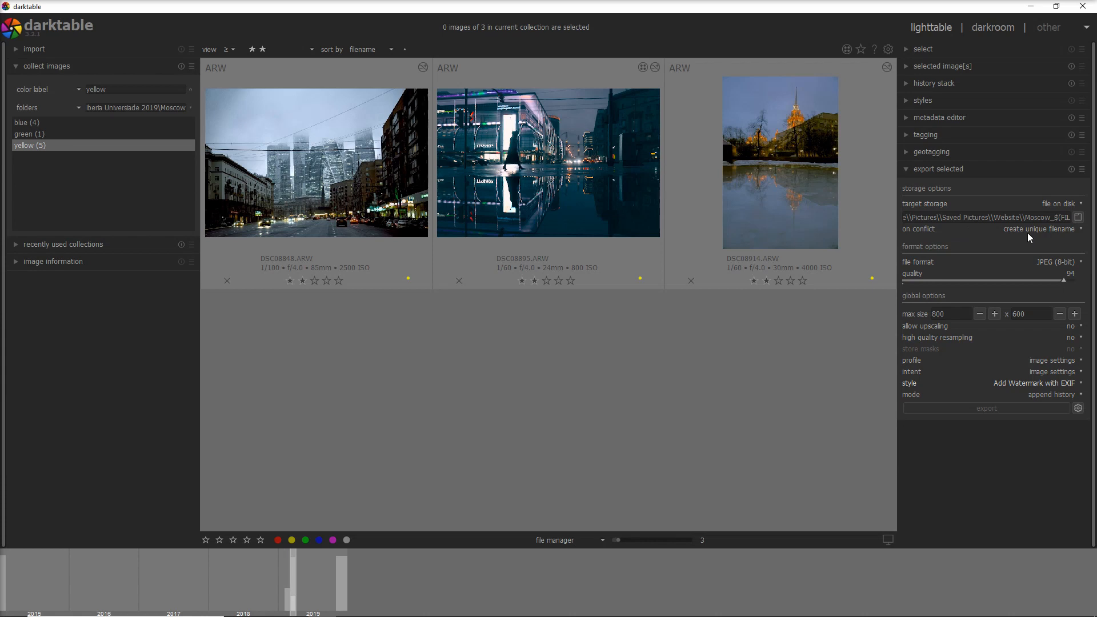
pyautogui.moveTo(985, 248)
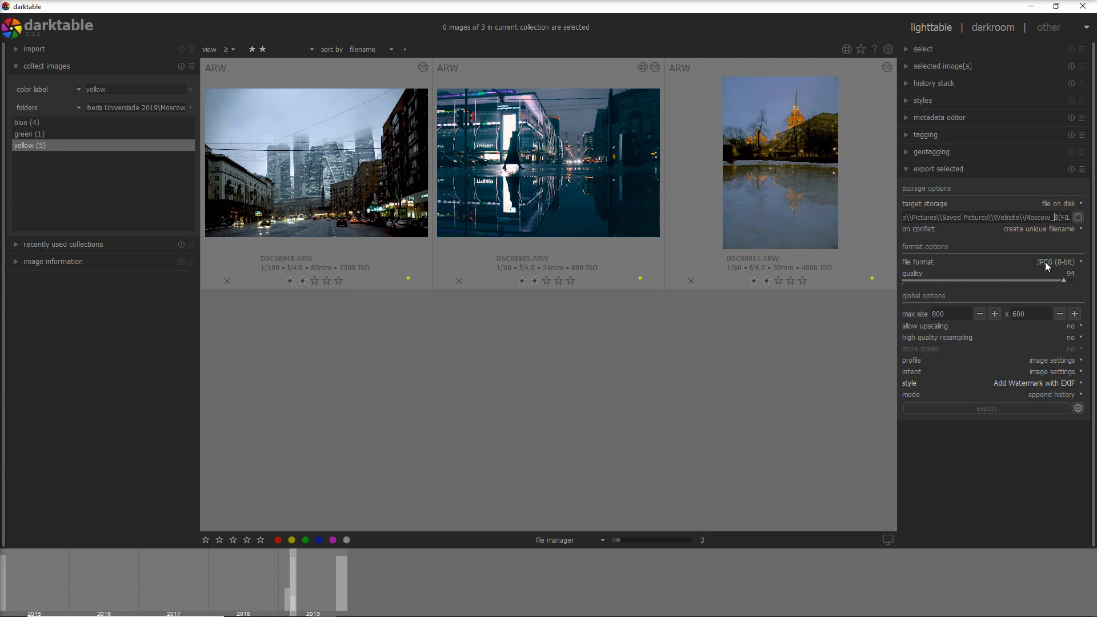
pyautogui.click(1052, 262)
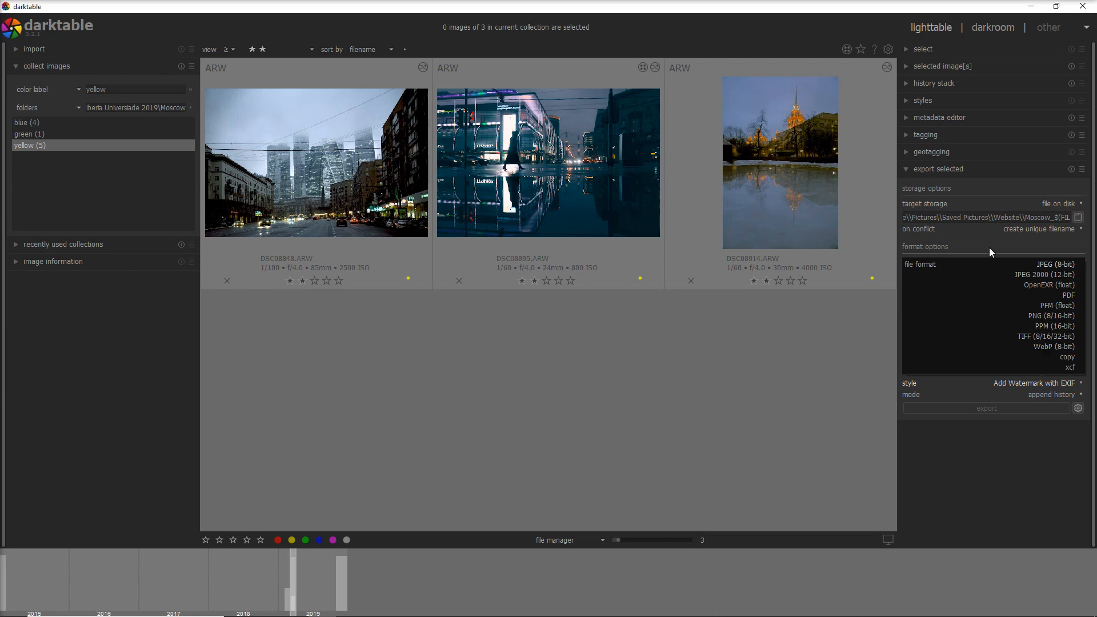
pyautogui.click(1051, 264)
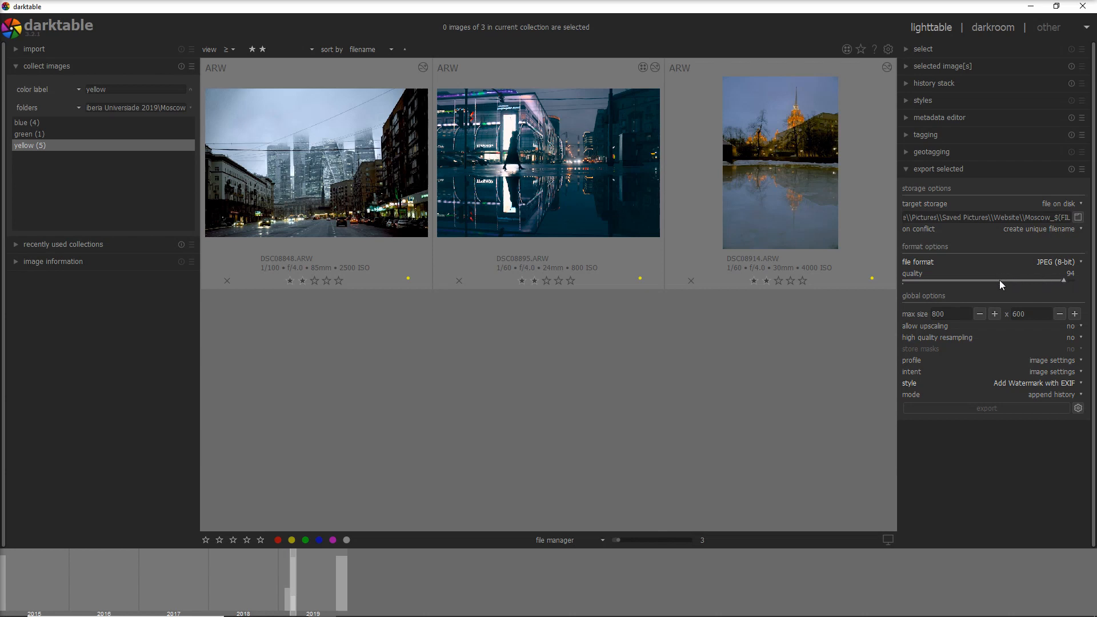
pyautogui.moveTo(1013, 289)
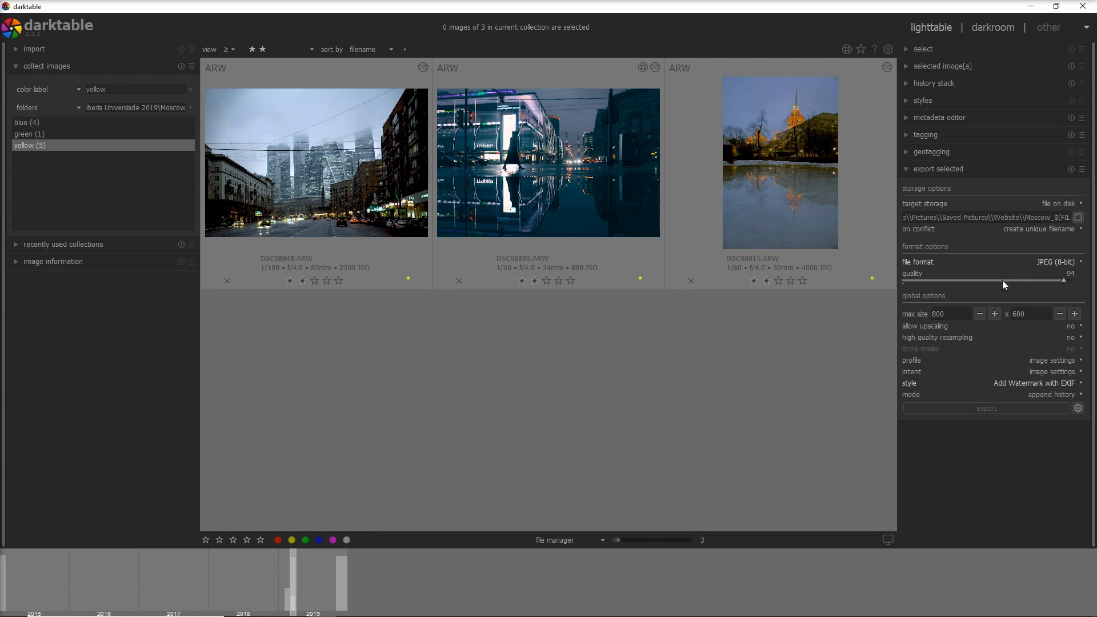
pyautogui.moveTo(999, 286)
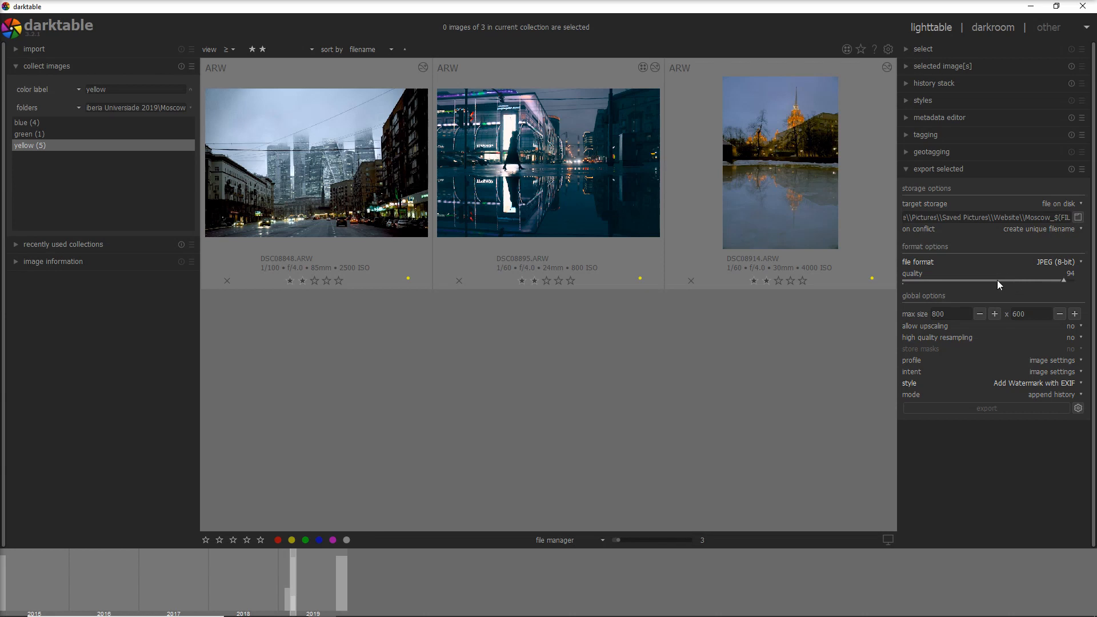
pyautogui.moveTo(999, 289)
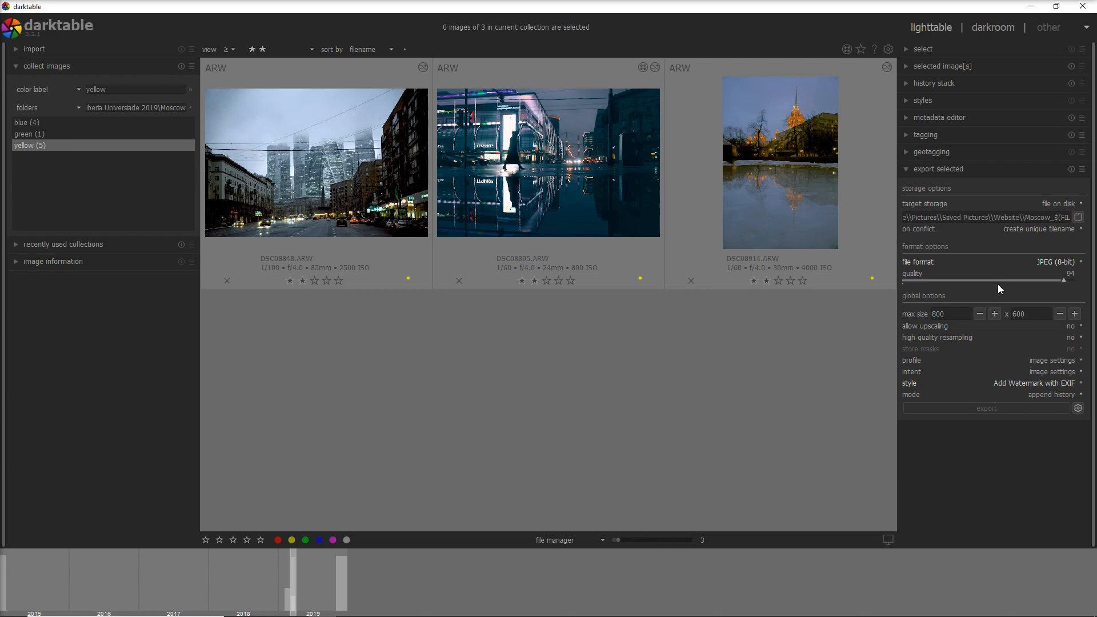
pyautogui.moveTo(1011, 294)
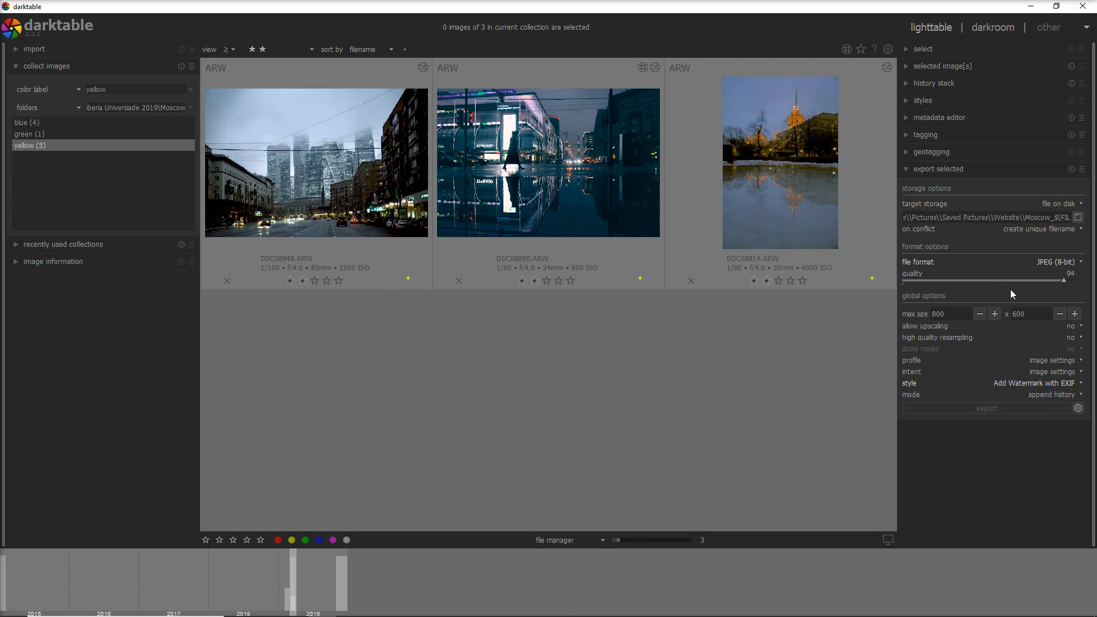
pyautogui.moveTo(923, 318)
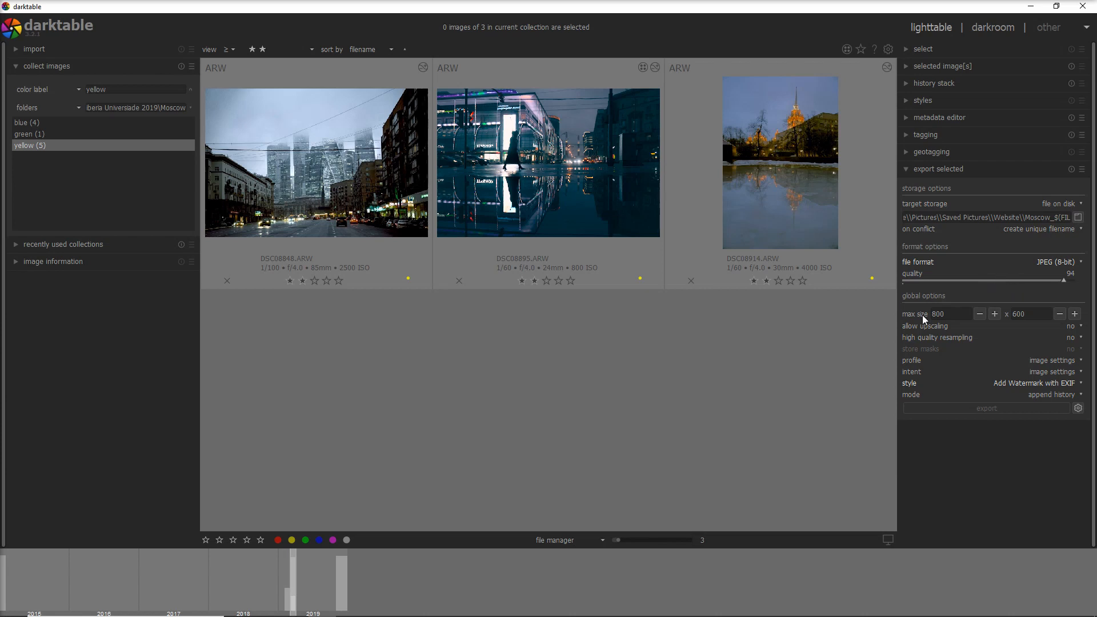
pyautogui.moveTo(922, 322)
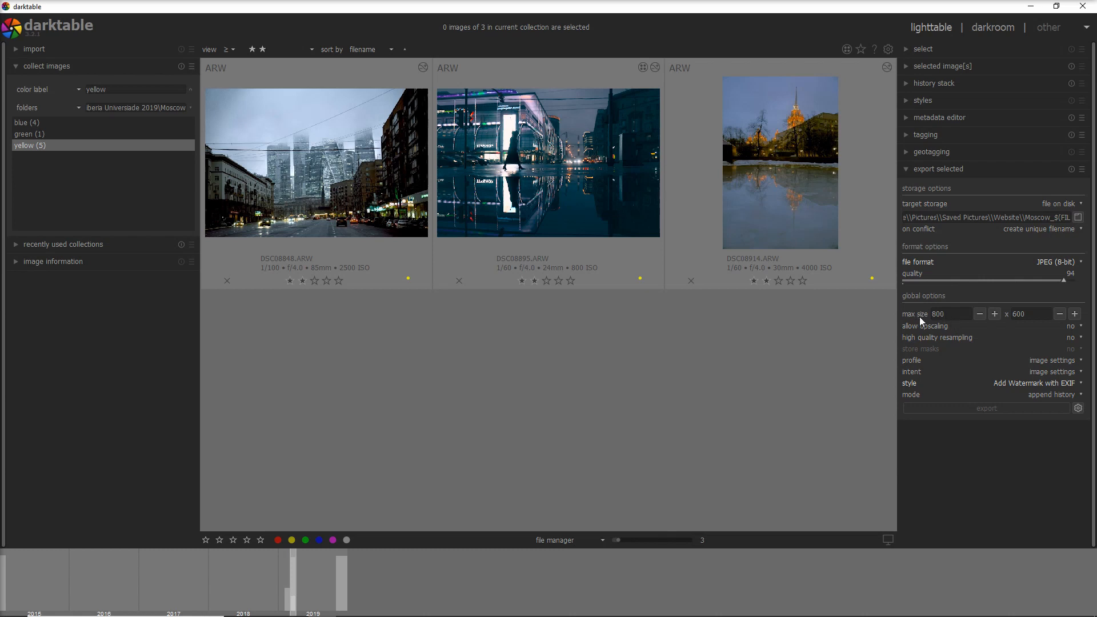
pyautogui.moveTo(1012, 320)
pyautogui.write('0')
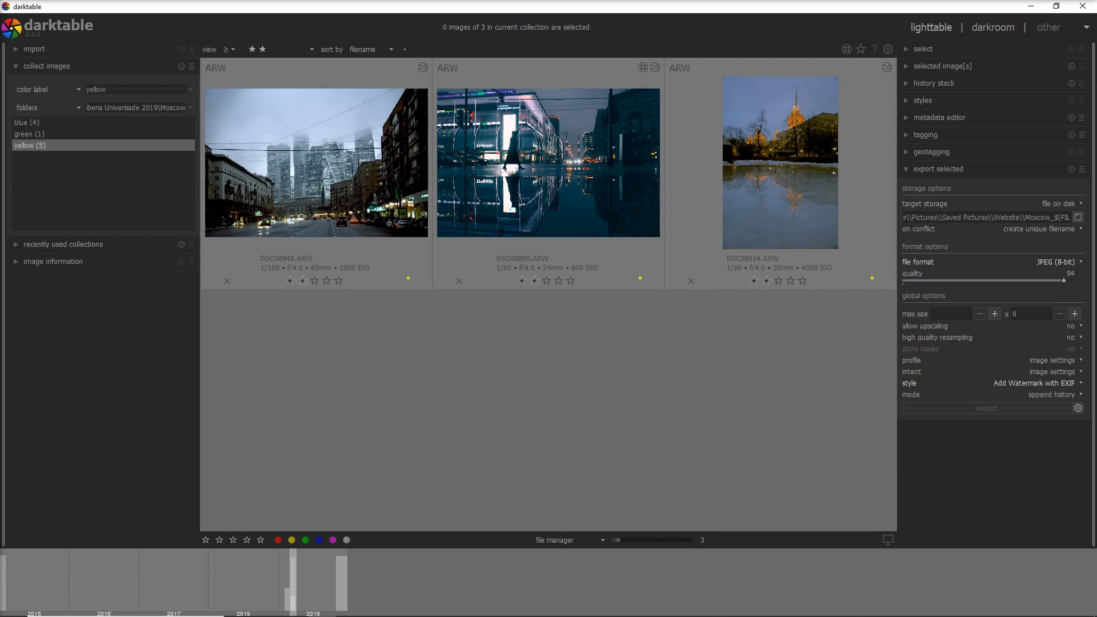
pyautogui.write('800')
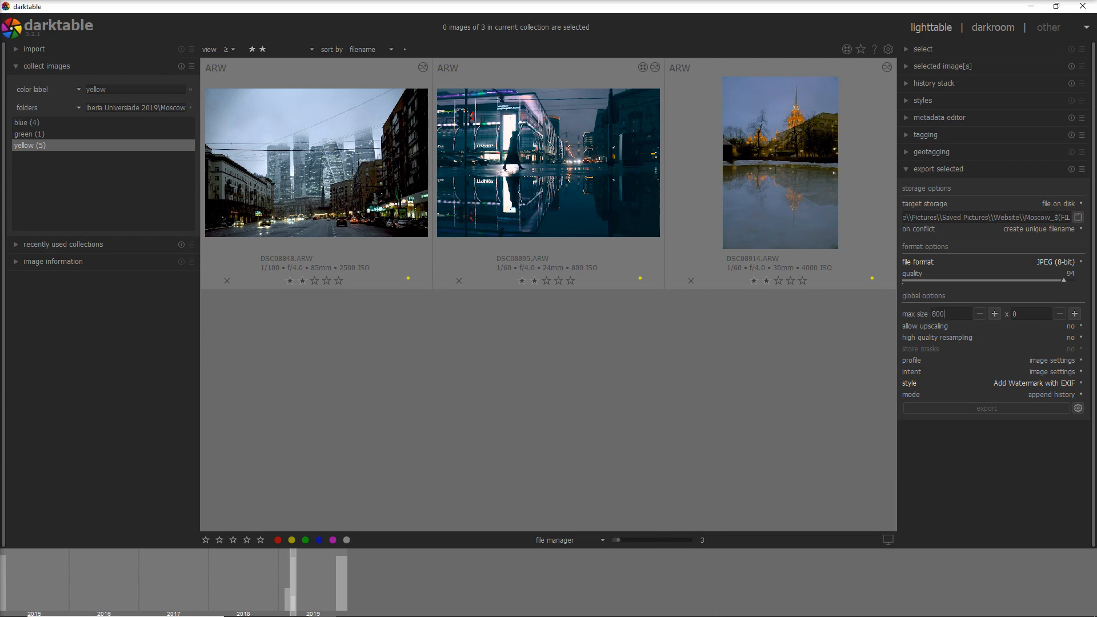
pyautogui.write('600')
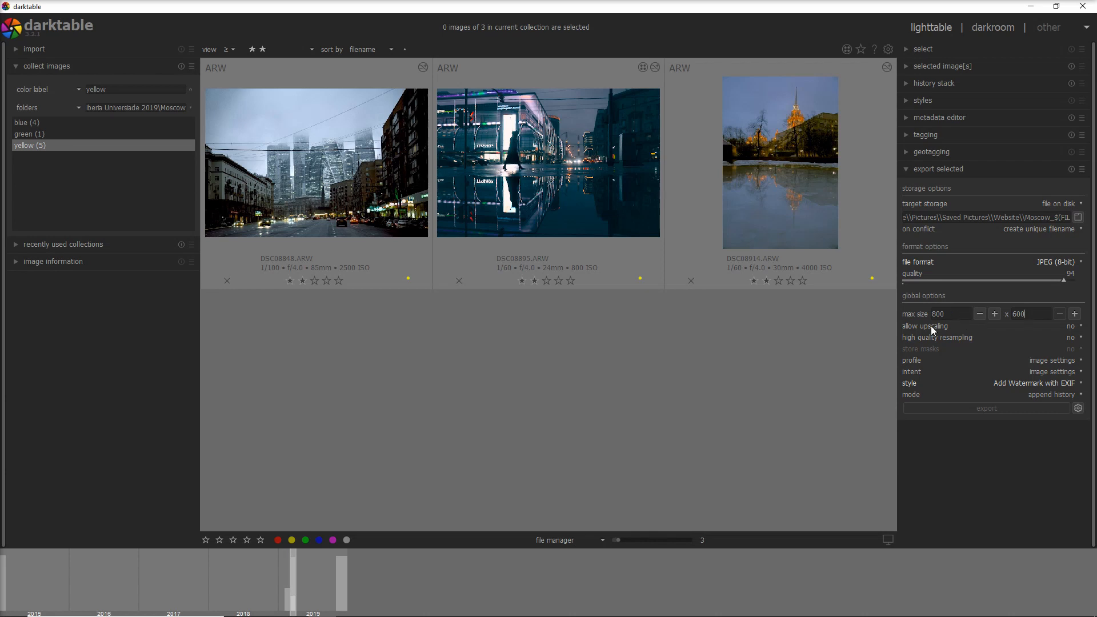
pyautogui.moveTo(930, 333)
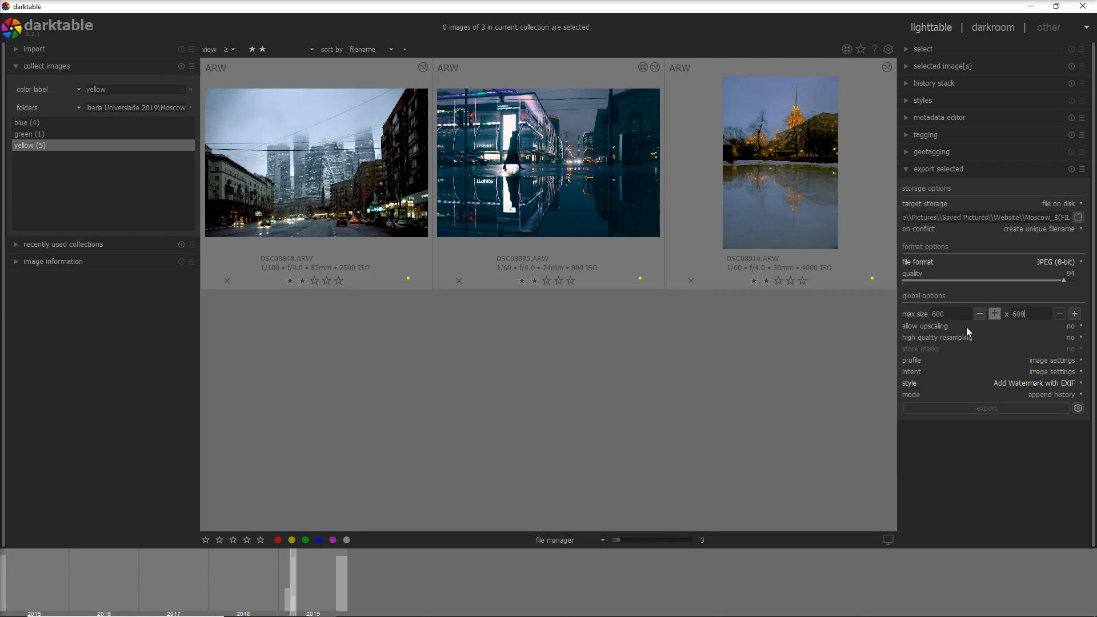
pyautogui.moveTo(942, 329)
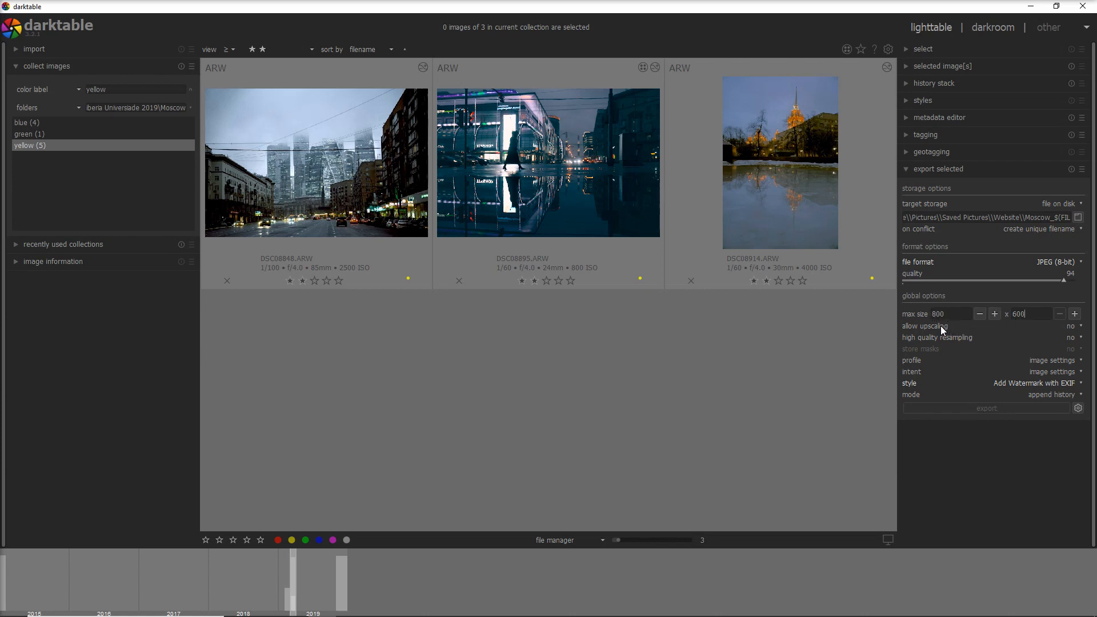
pyautogui.moveTo(955, 325)
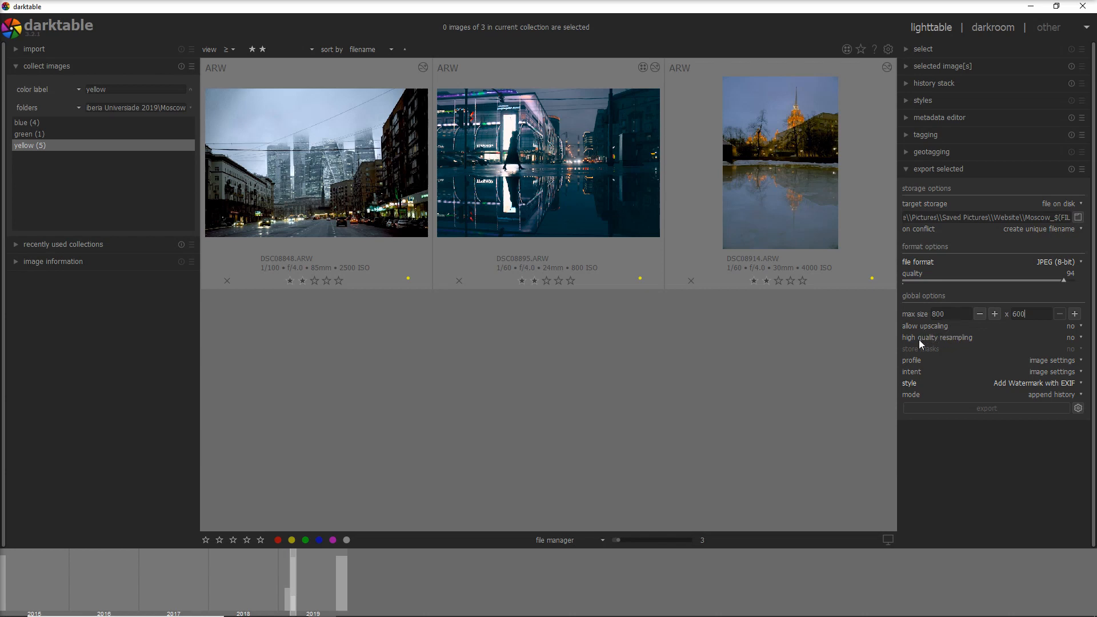
pyautogui.moveTo(946, 359)
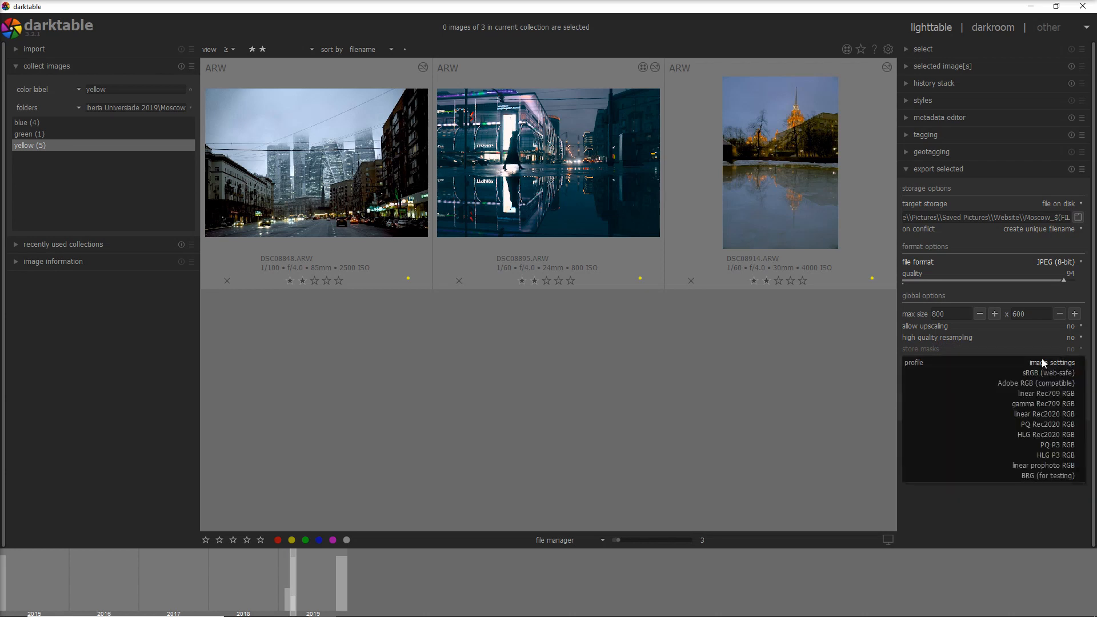
pyautogui.moveTo(1053, 434)
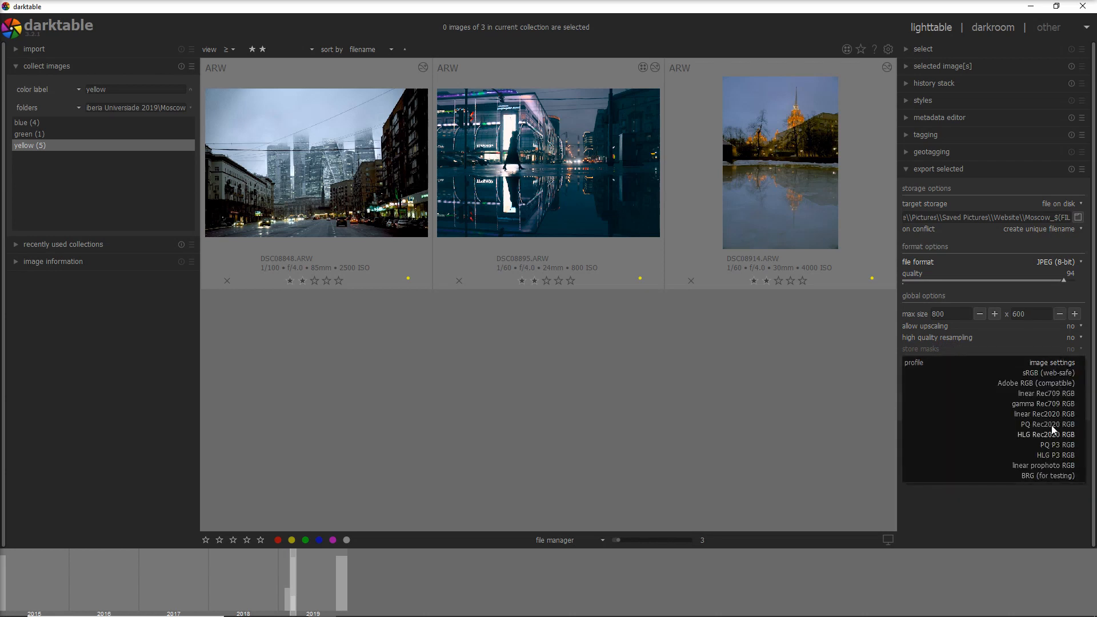
pyautogui.moveTo(1050, 363)
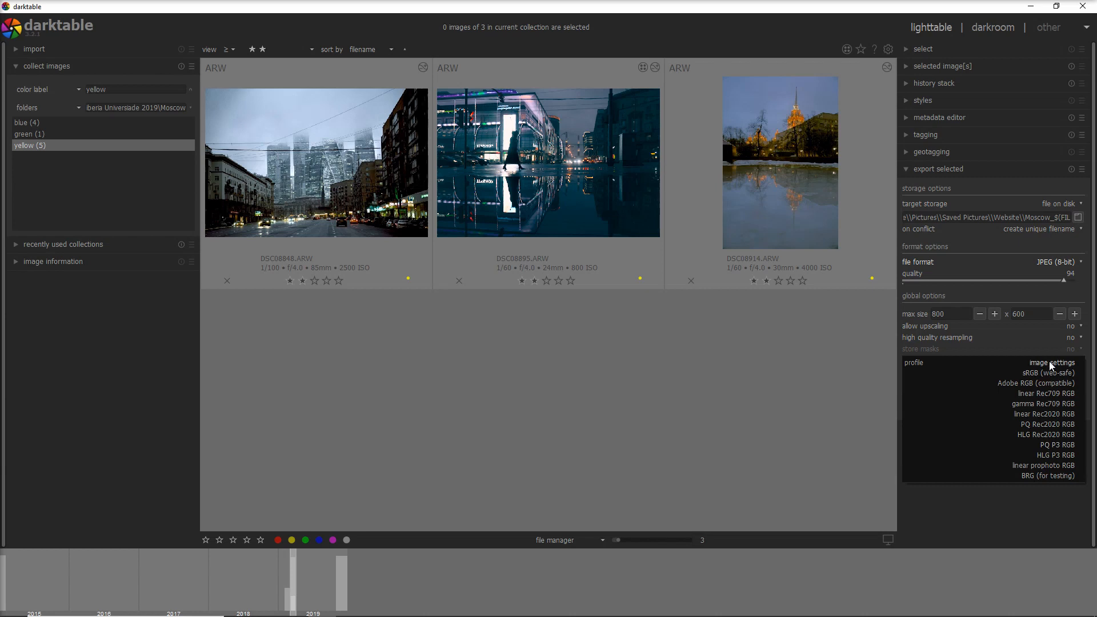
# Show the rendering intent dropdown with colour profile left at image settings.
pyautogui.click(1052, 362)
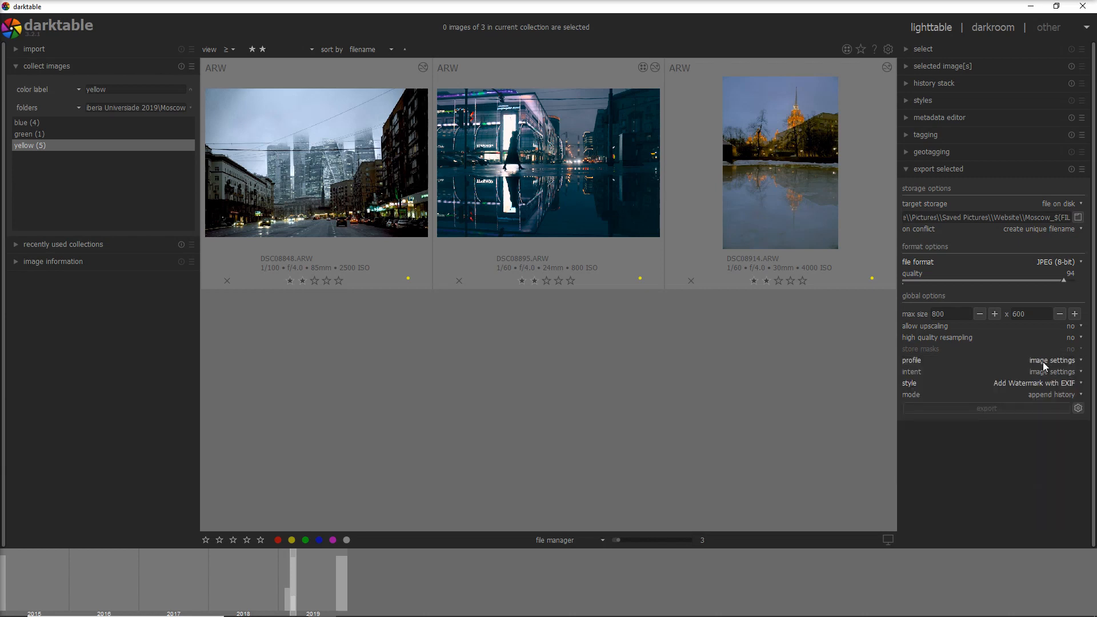
pyautogui.click(1051, 372)
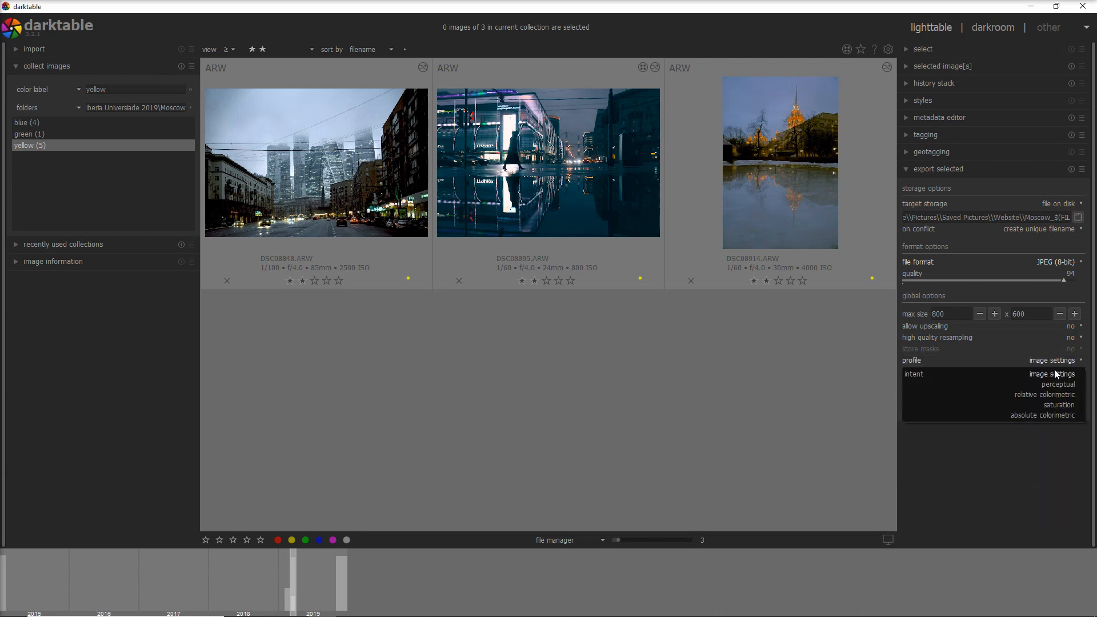
pyautogui.moveTo(1059, 397)
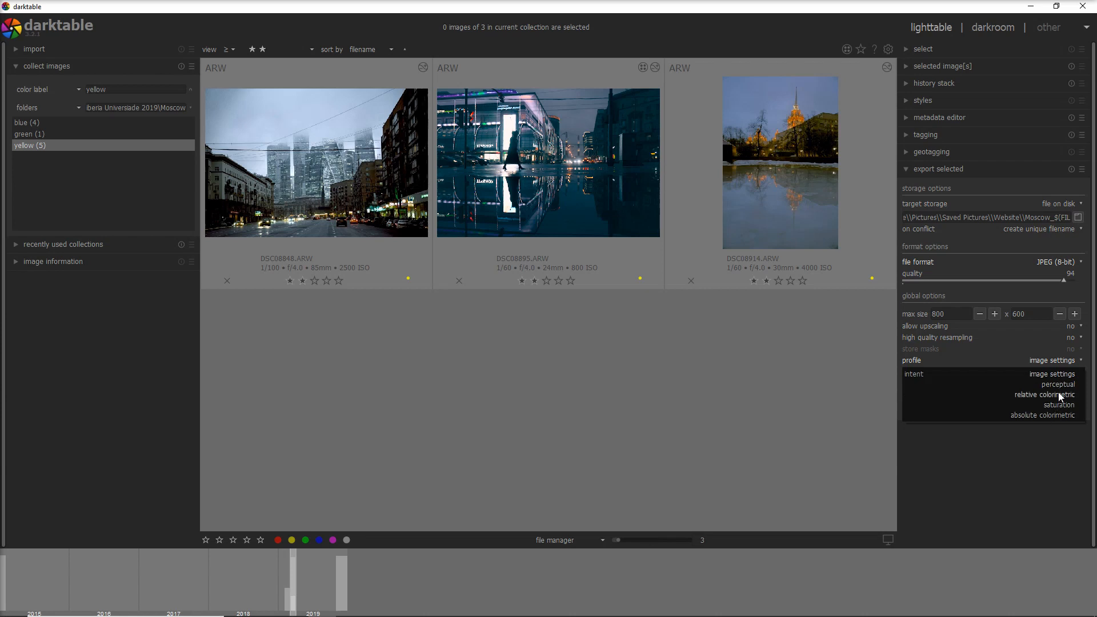
pyautogui.moveTo(1058, 405)
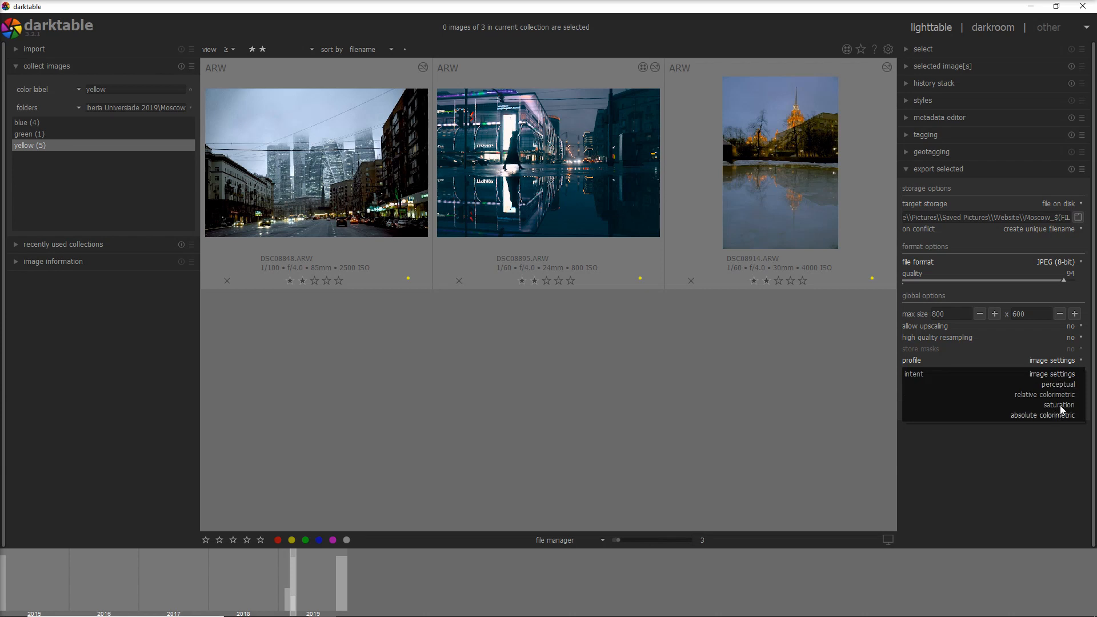
pyautogui.moveTo(1054, 407)
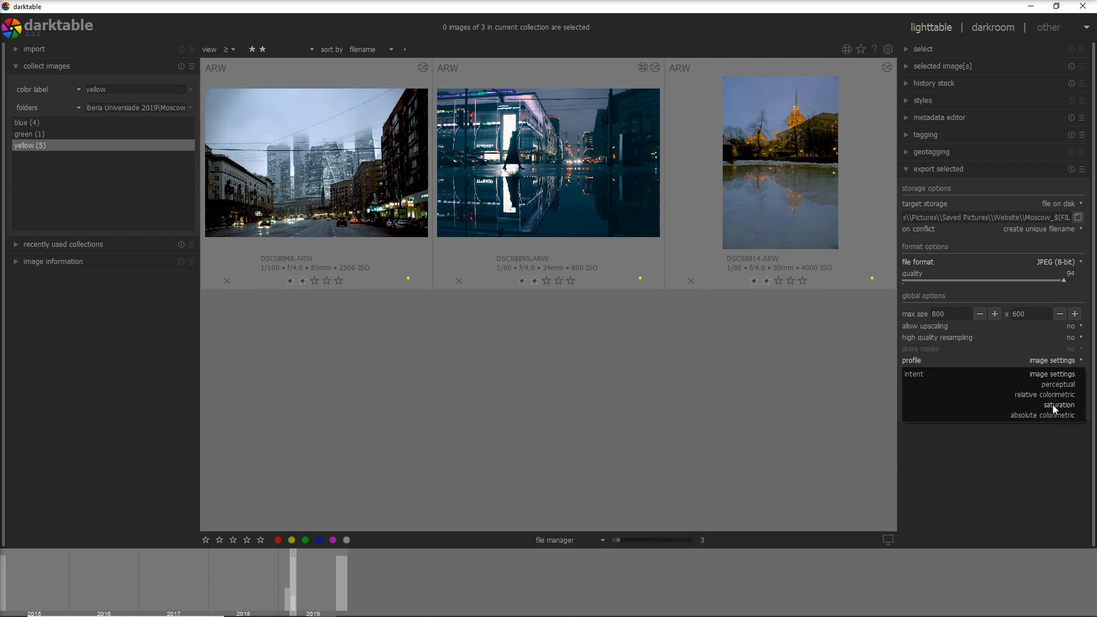
pyautogui.moveTo(1048, 414)
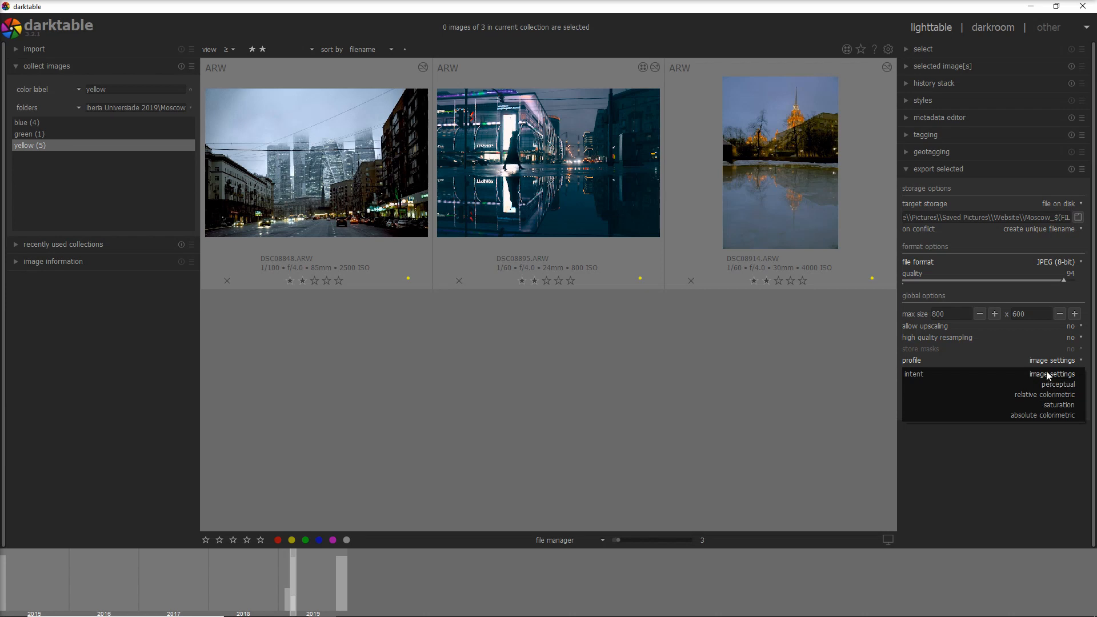
# Keep image settings as intent and export DSC08895 as Moscow_DSC08895.jpg.
pyautogui.click(1048, 374)
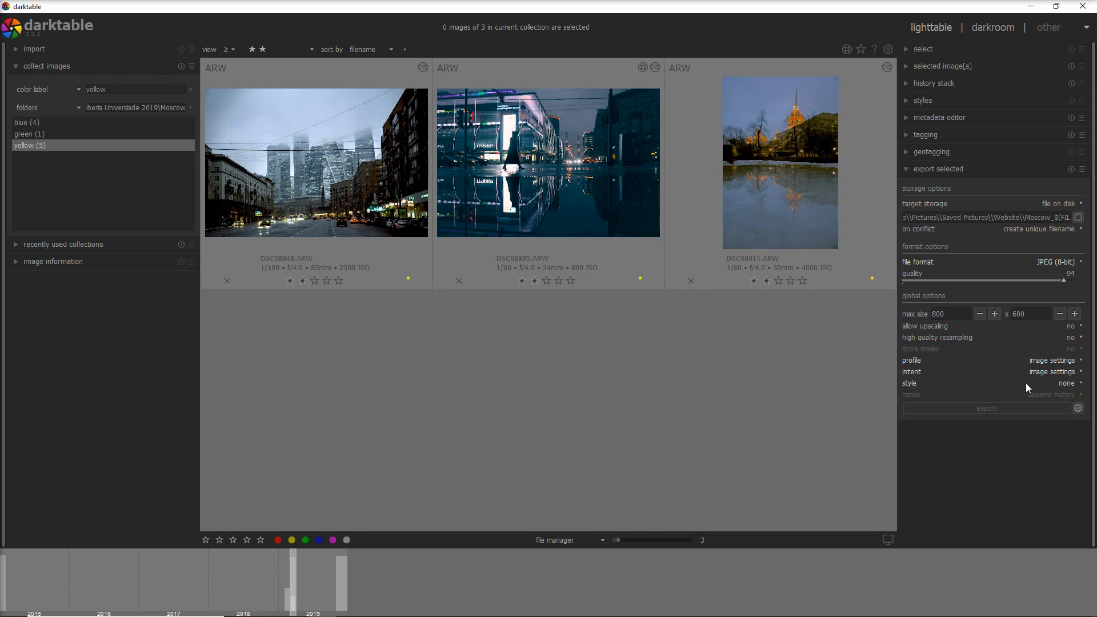
pyautogui.moveTo(1064, 382)
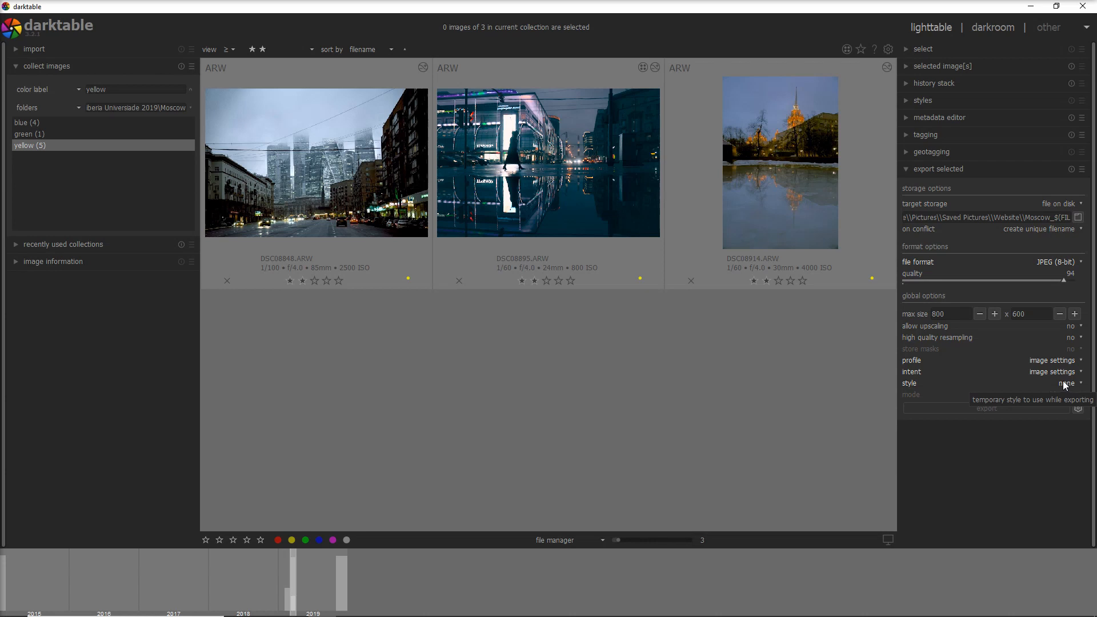
pyautogui.moveTo(964, 396)
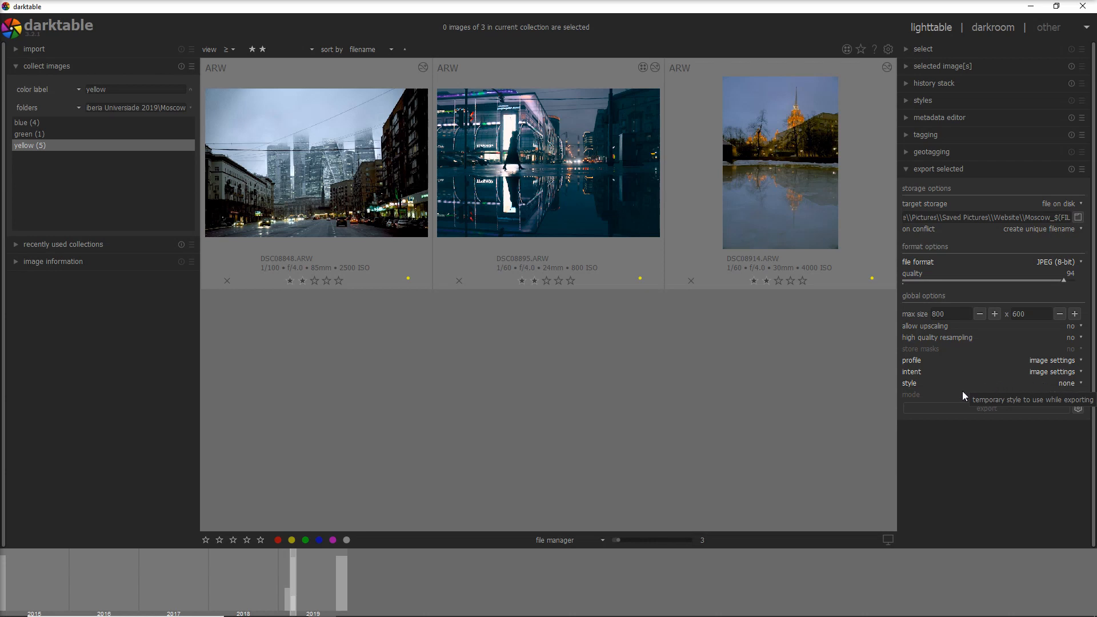
pyautogui.moveTo(936, 395)
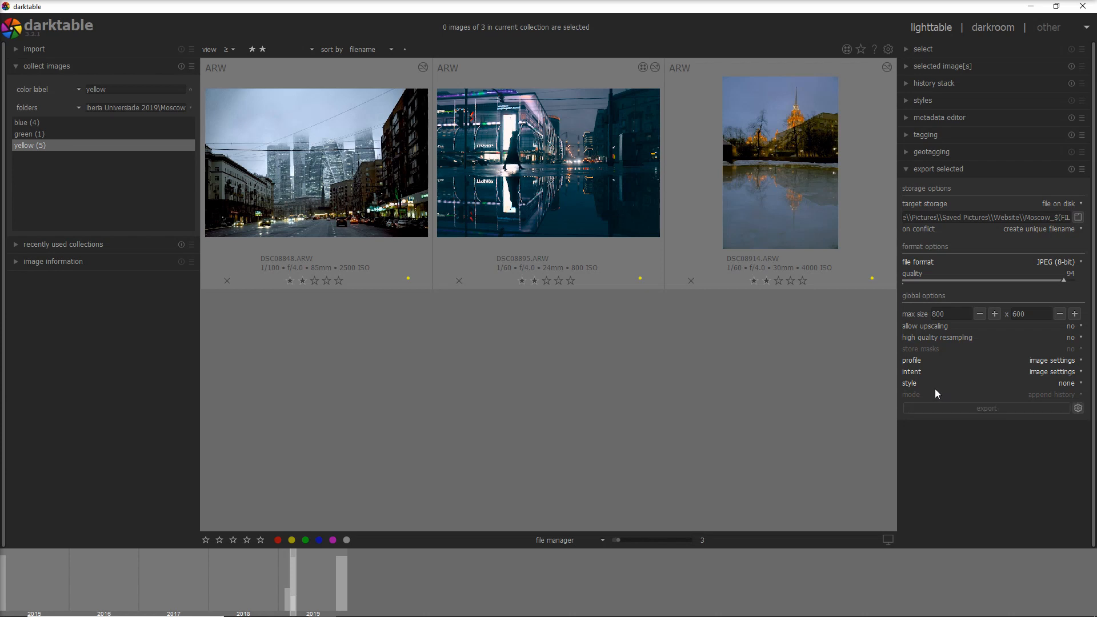
pyautogui.moveTo(932, 386)
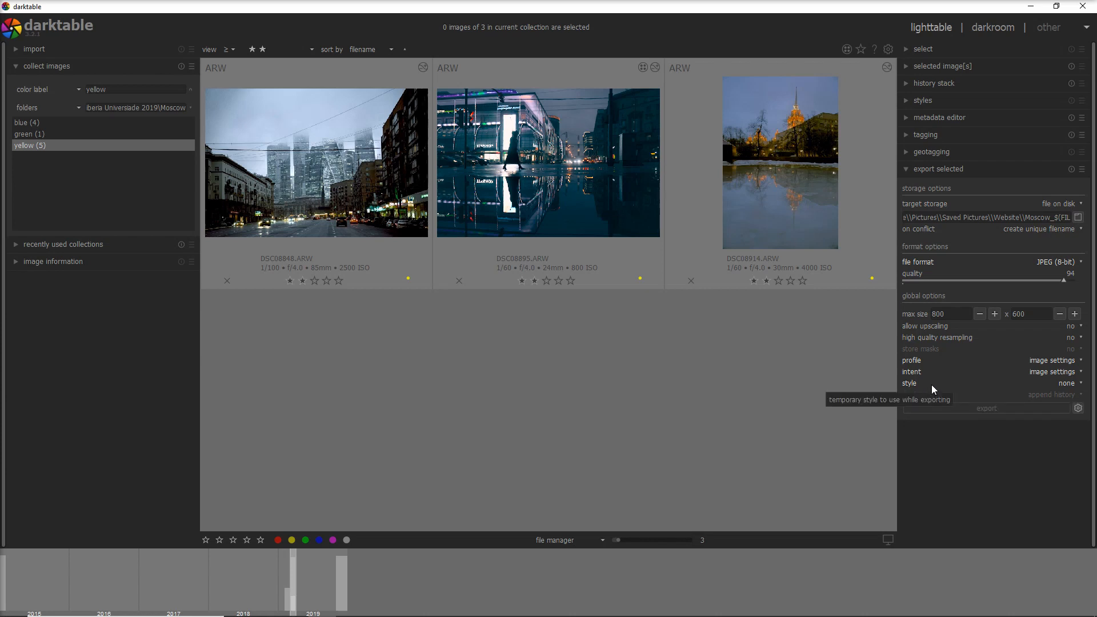
pyautogui.moveTo(936, 384)
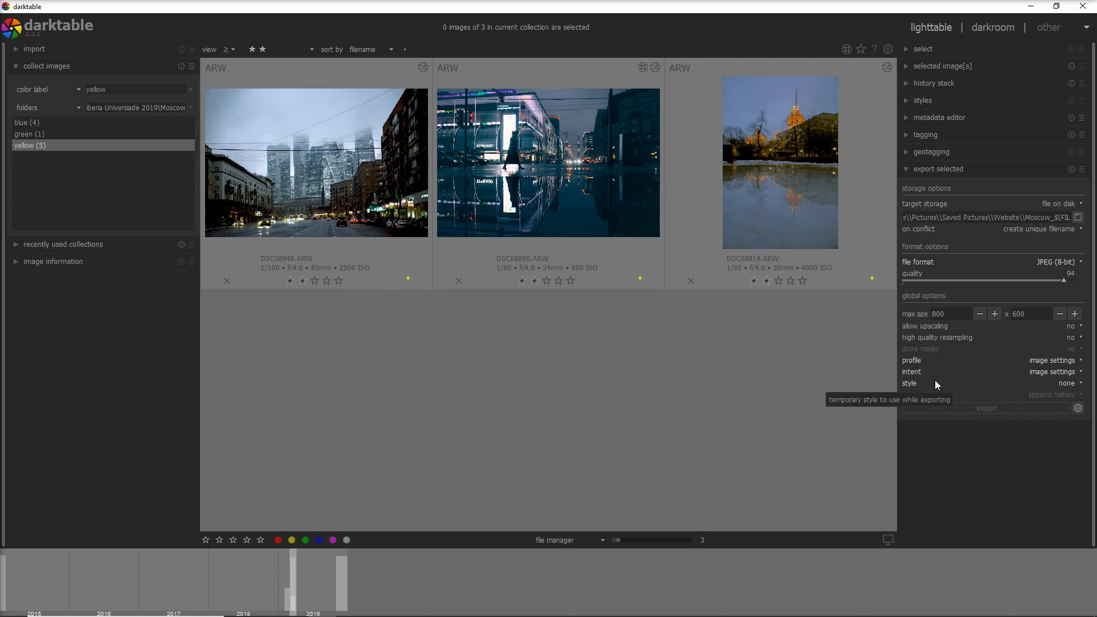
pyautogui.moveTo(919, 383)
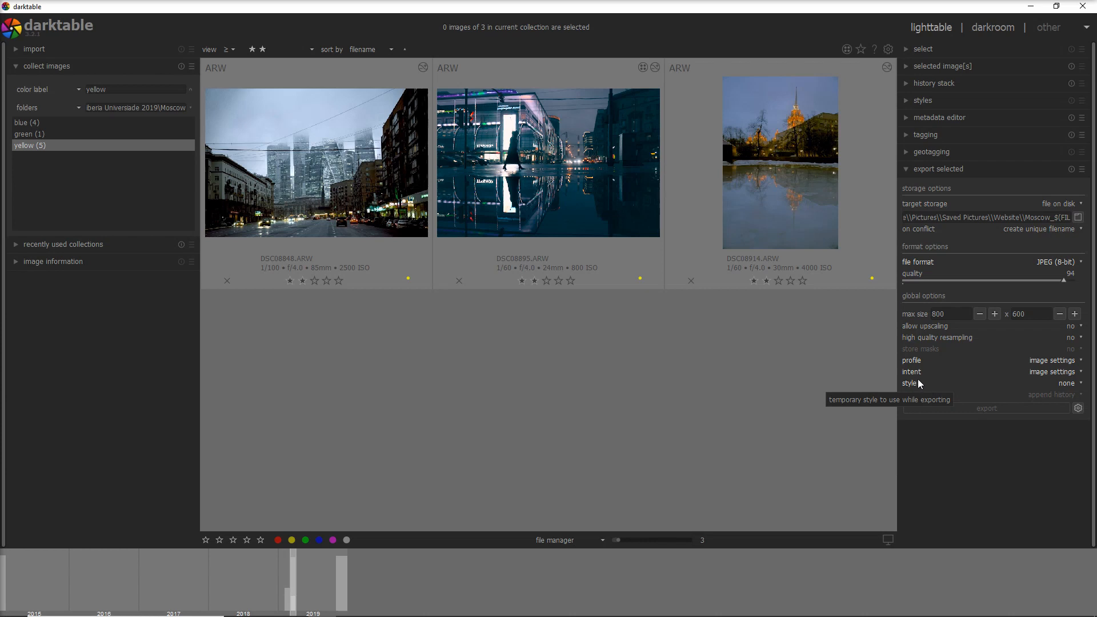
pyautogui.moveTo(985, 386)
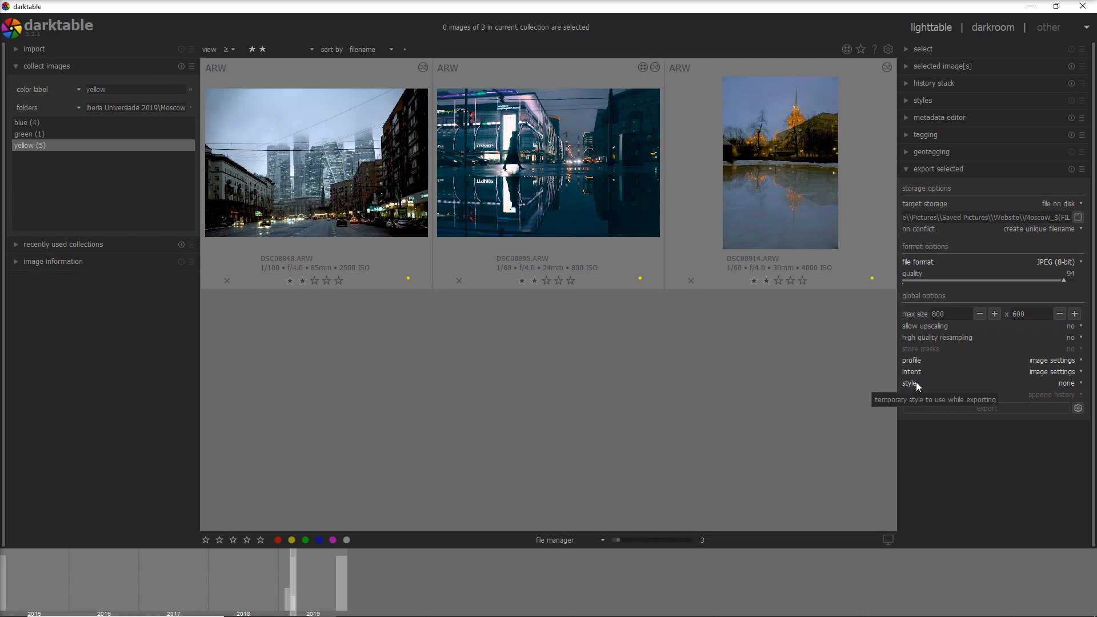
pyautogui.moveTo(910, 390)
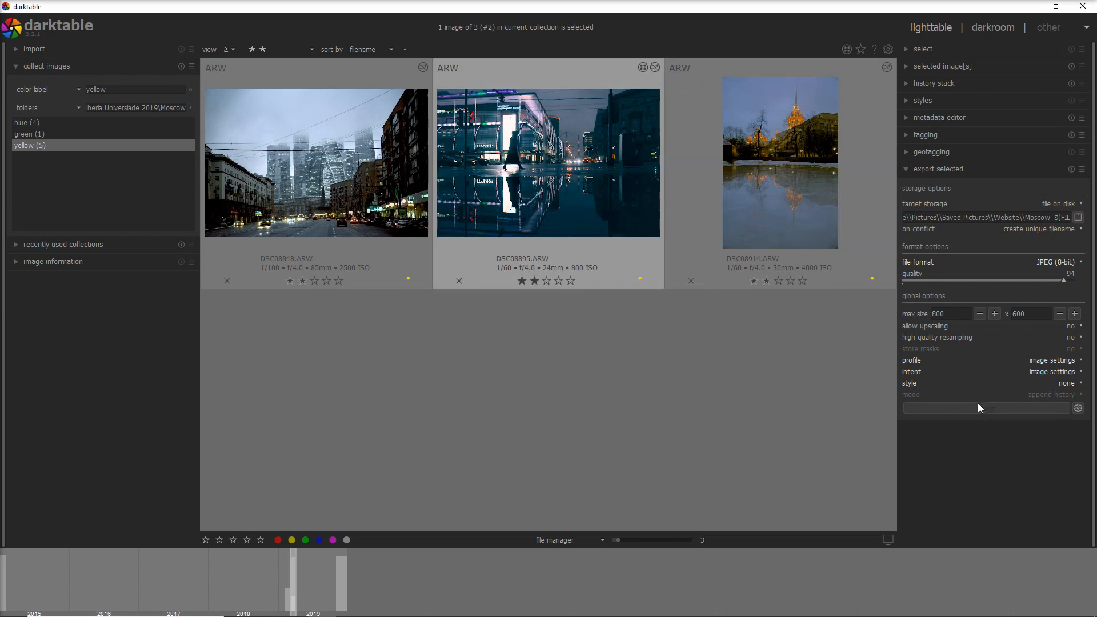
pyautogui.click(986, 408)
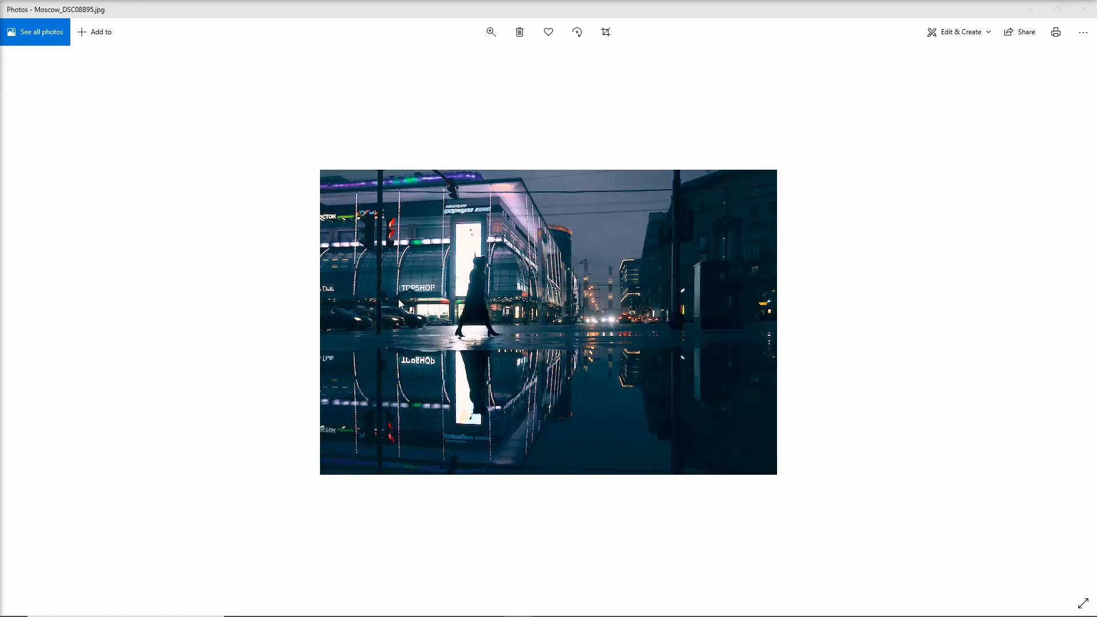
pyautogui.moveTo(746, 418)
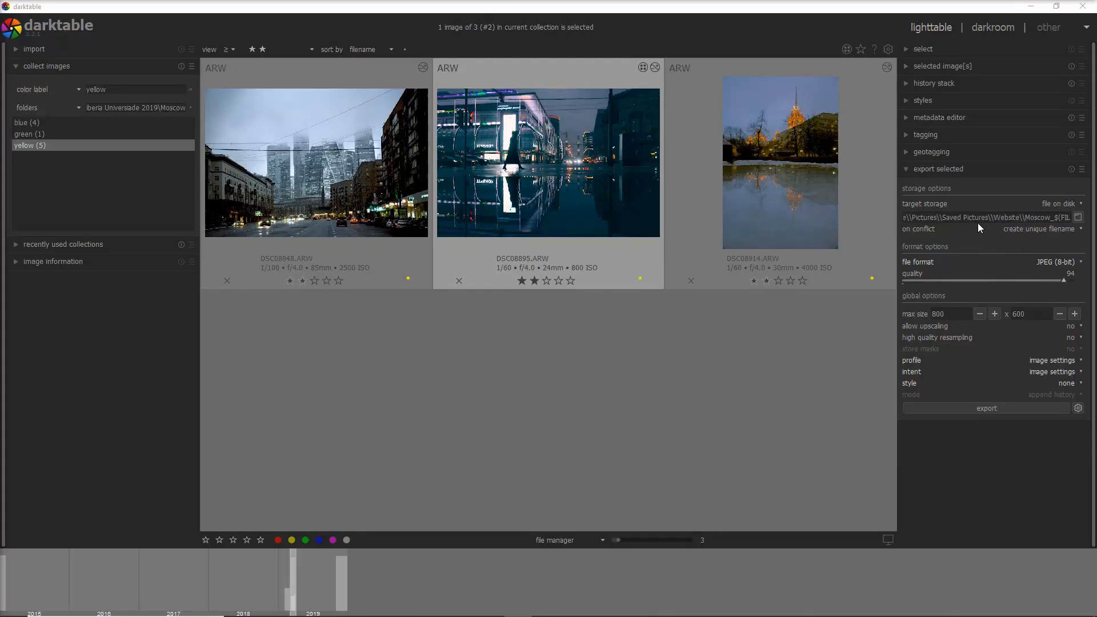
pyautogui.moveTo(950, 183)
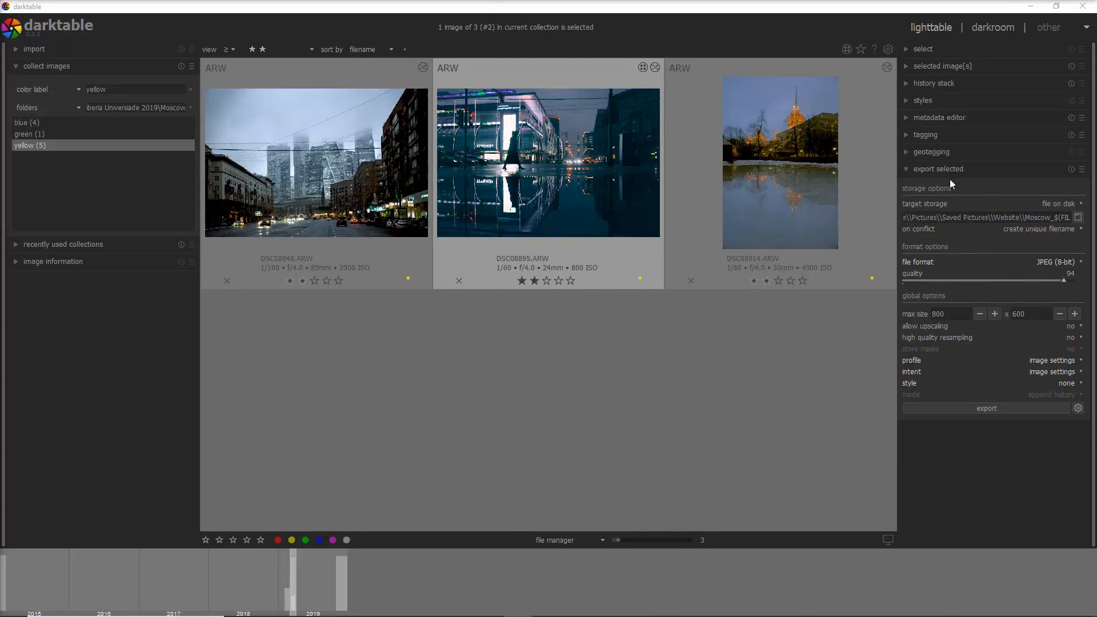
pyautogui.click(1081, 169)
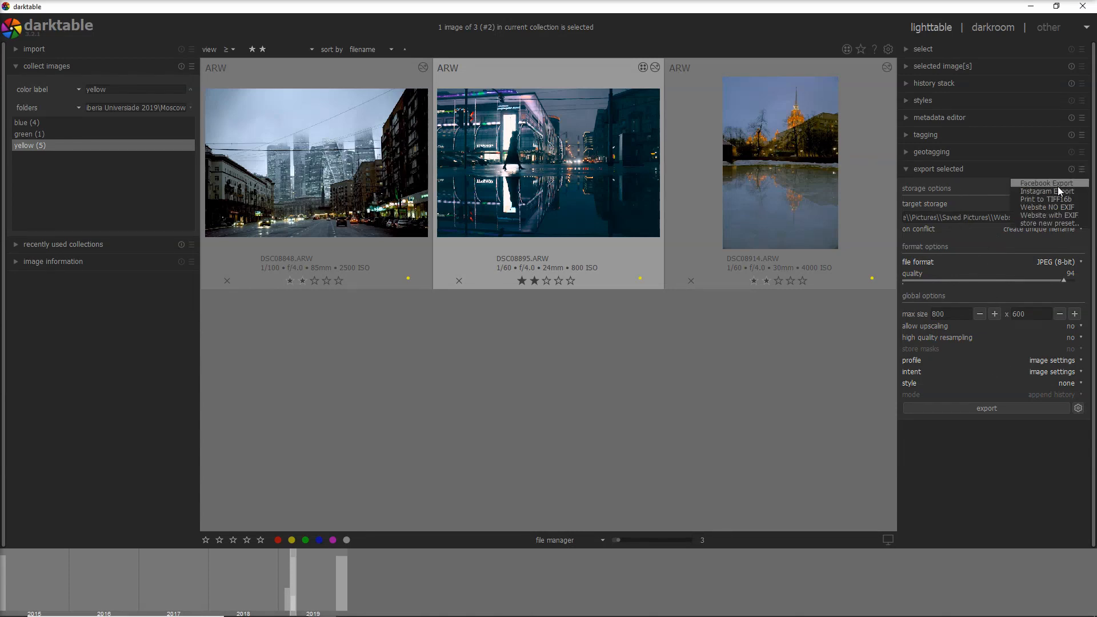
pyautogui.moveTo(1042, 207)
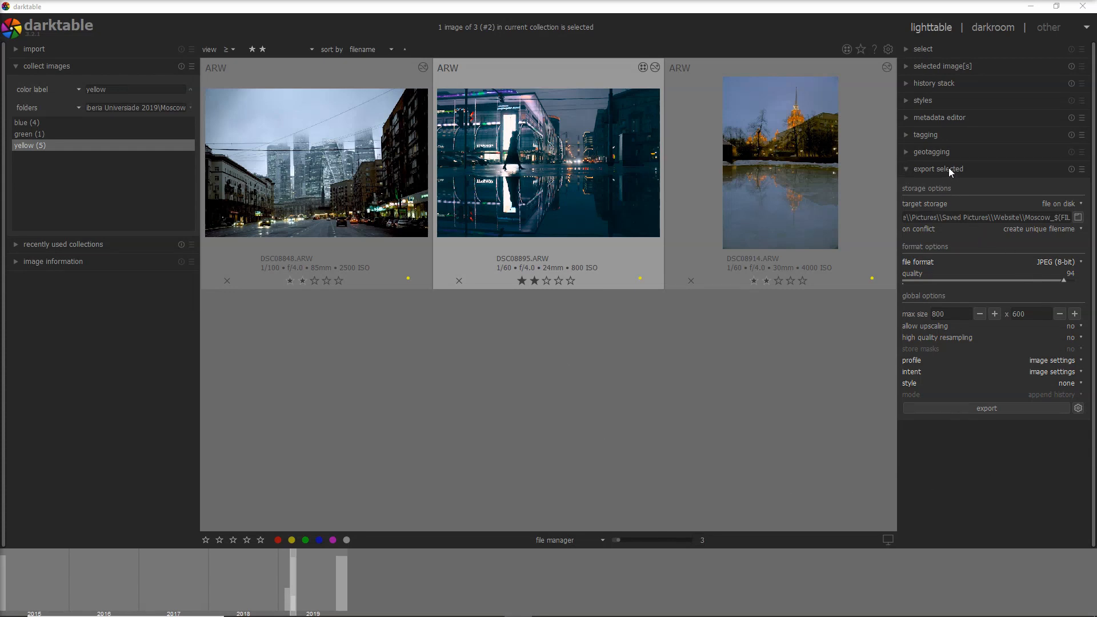
pyautogui.moveTo(944, 240)
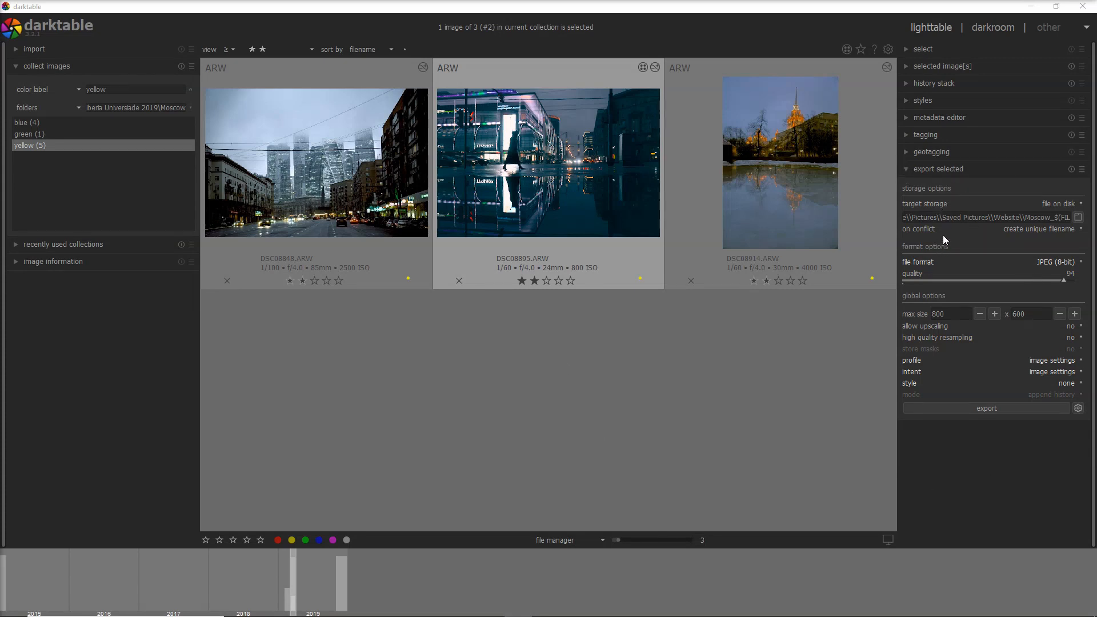
pyautogui.moveTo(944, 353)
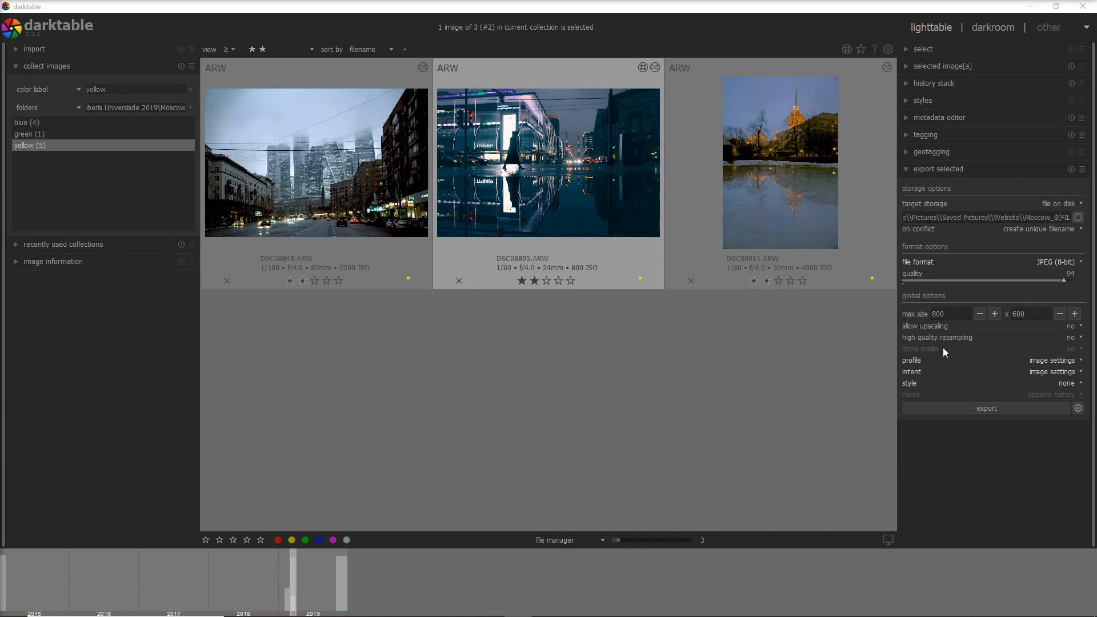
pyautogui.moveTo(944, 350)
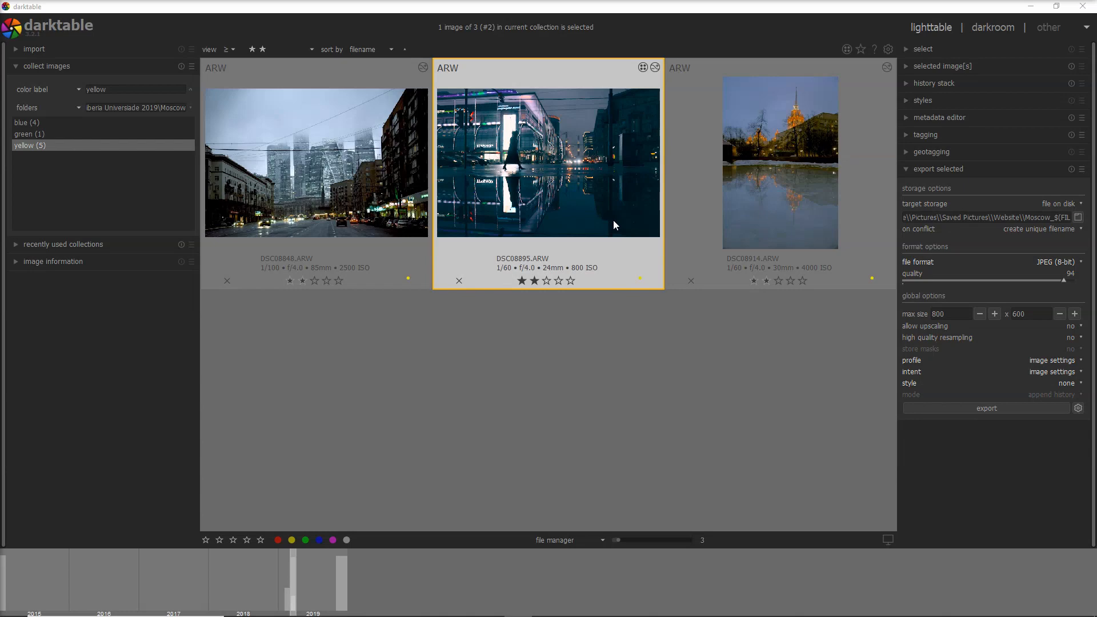
pyautogui.moveTo(587, 184)
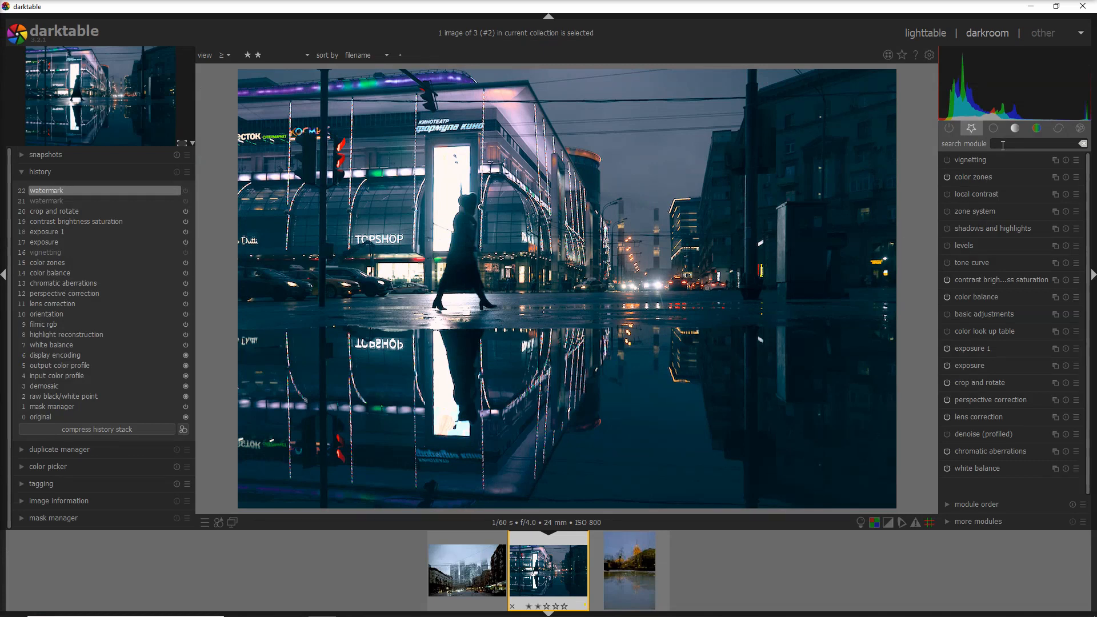
# Find the watermark module and enable the MEL365 with EXIF watermark.
pyautogui.write('water')
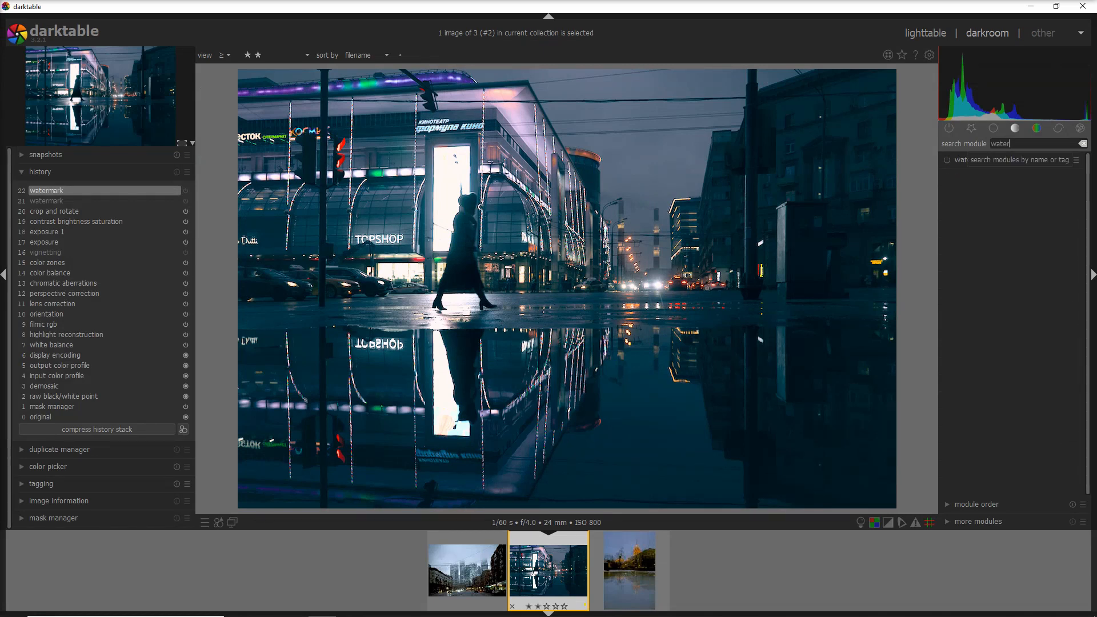
pyautogui.click(971, 160)
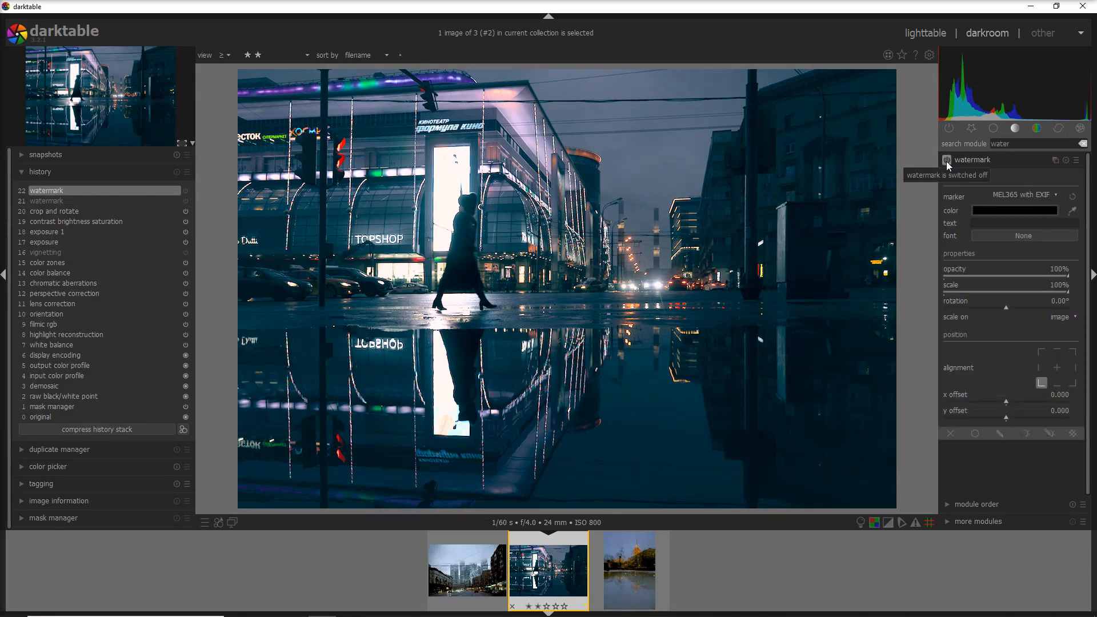
pyautogui.click(946, 160)
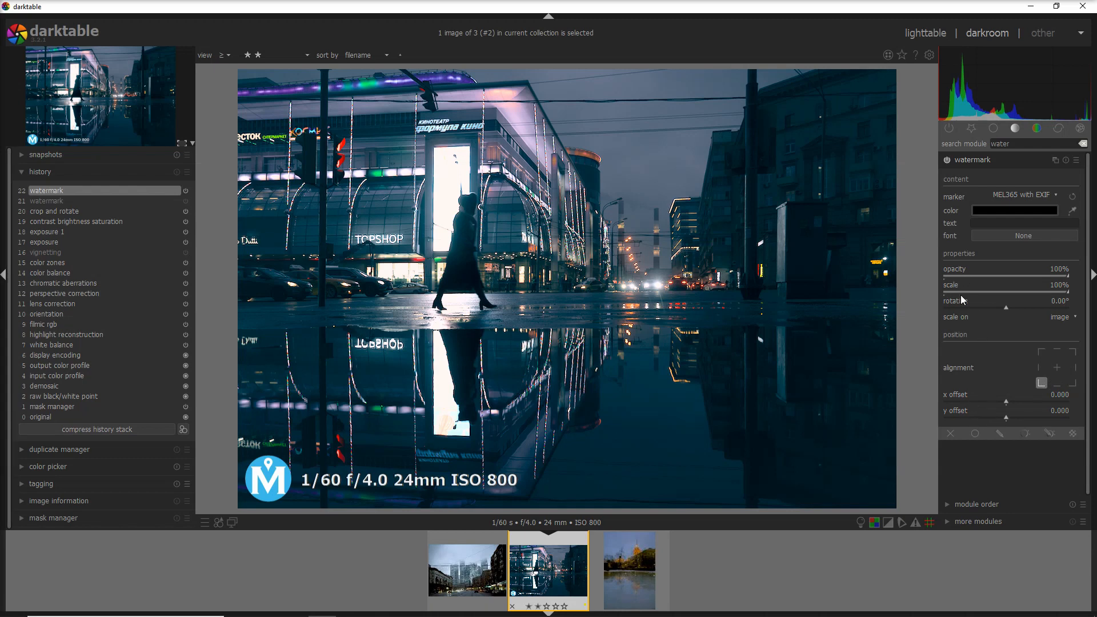
pyautogui.moveTo(960, 261)
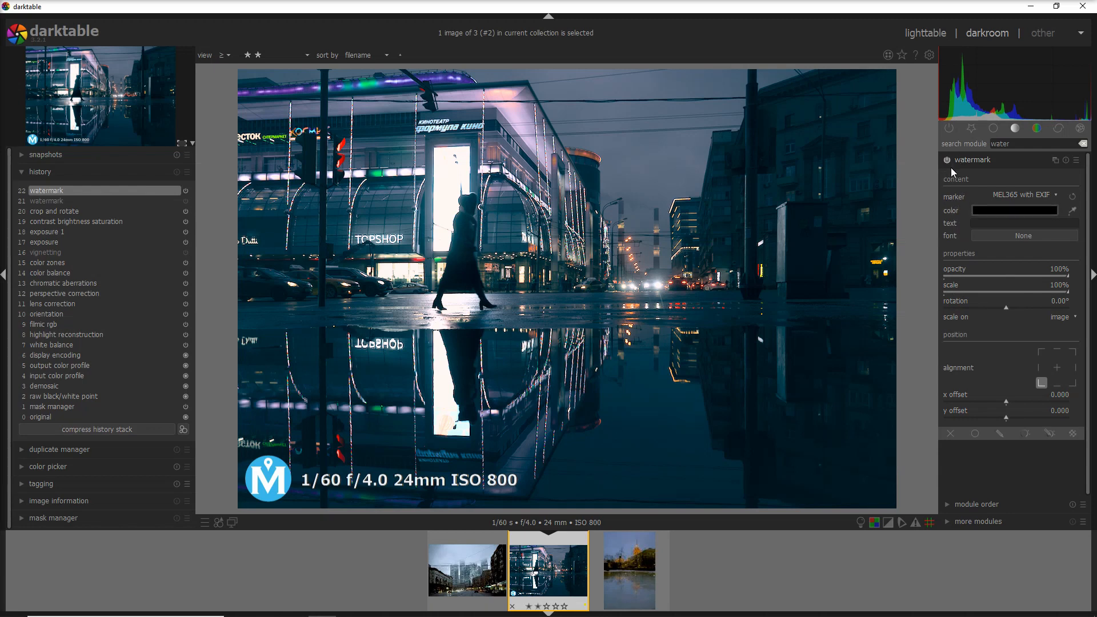
pyautogui.moveTo(962, 205)
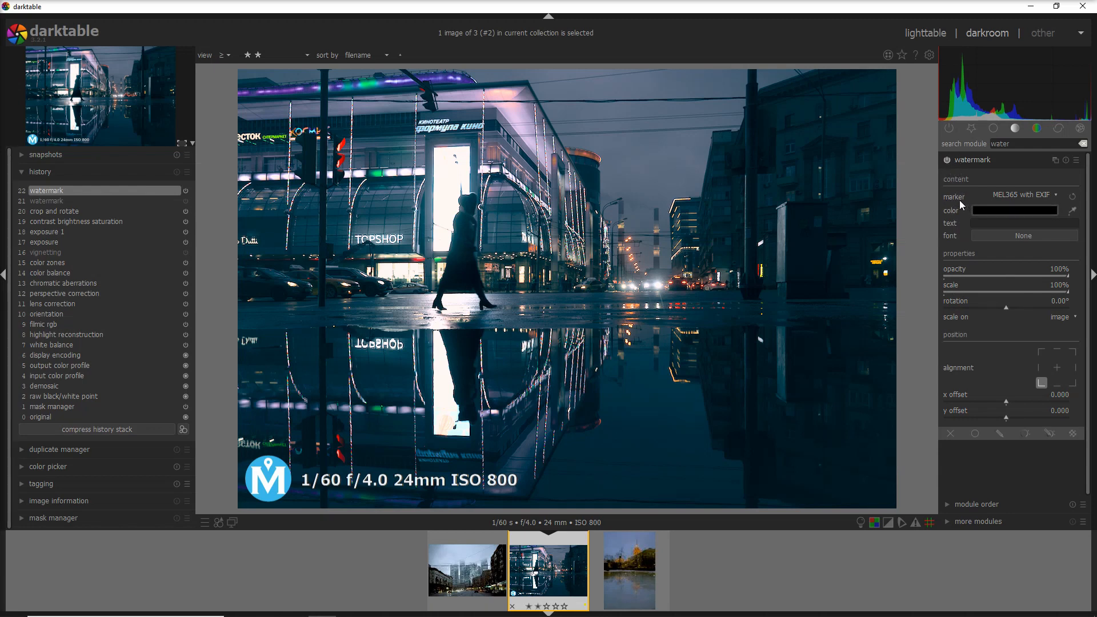
pyautogui.moveTo(711, 449)
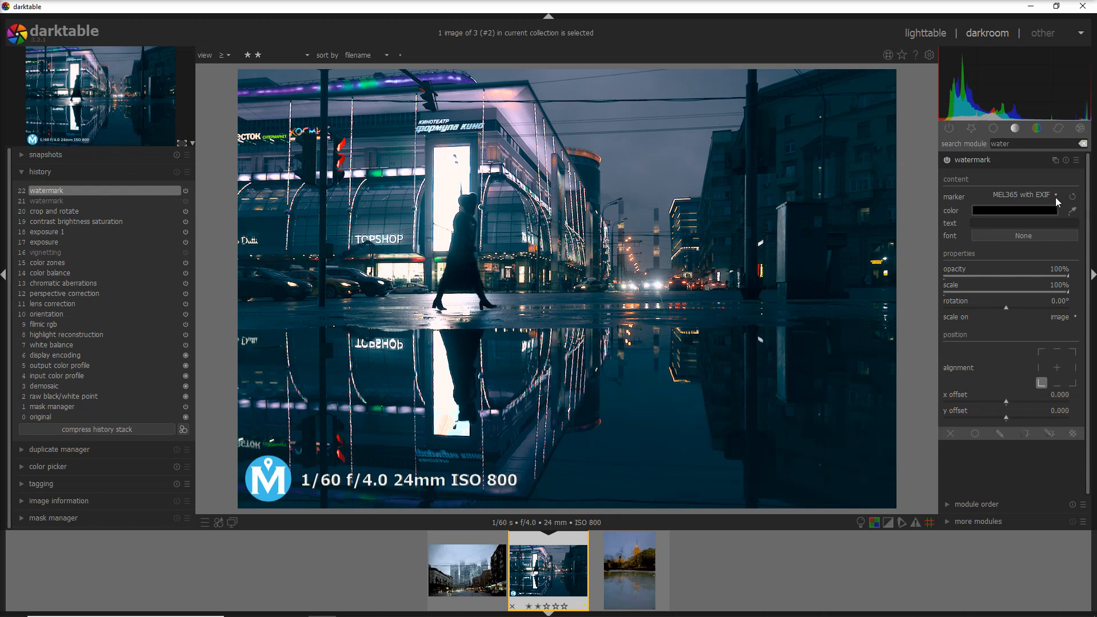
pyautogui.moveTo(1057, 198)
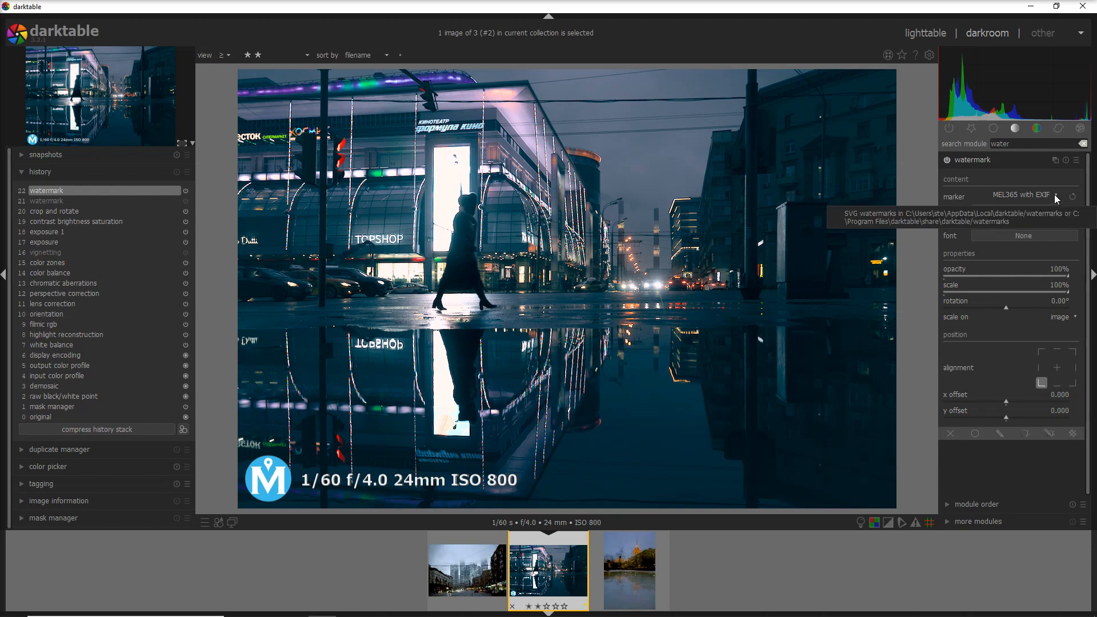
pyautogui.click(1038, 196)
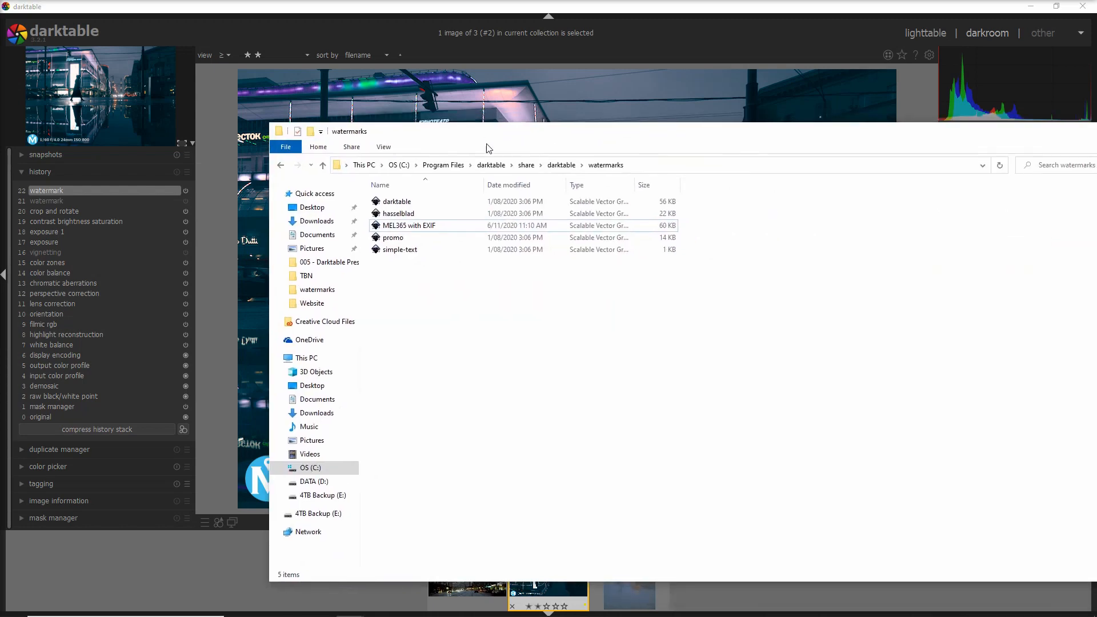
pyautogui.moveTo(408, 226)
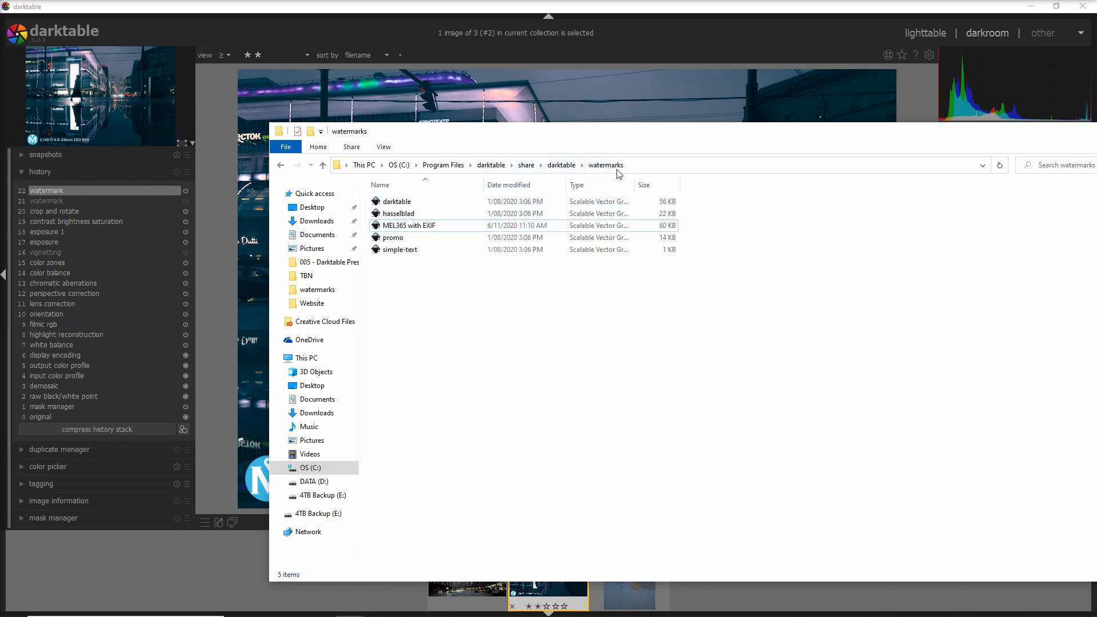
pyautogui.moveTo(390, 150)
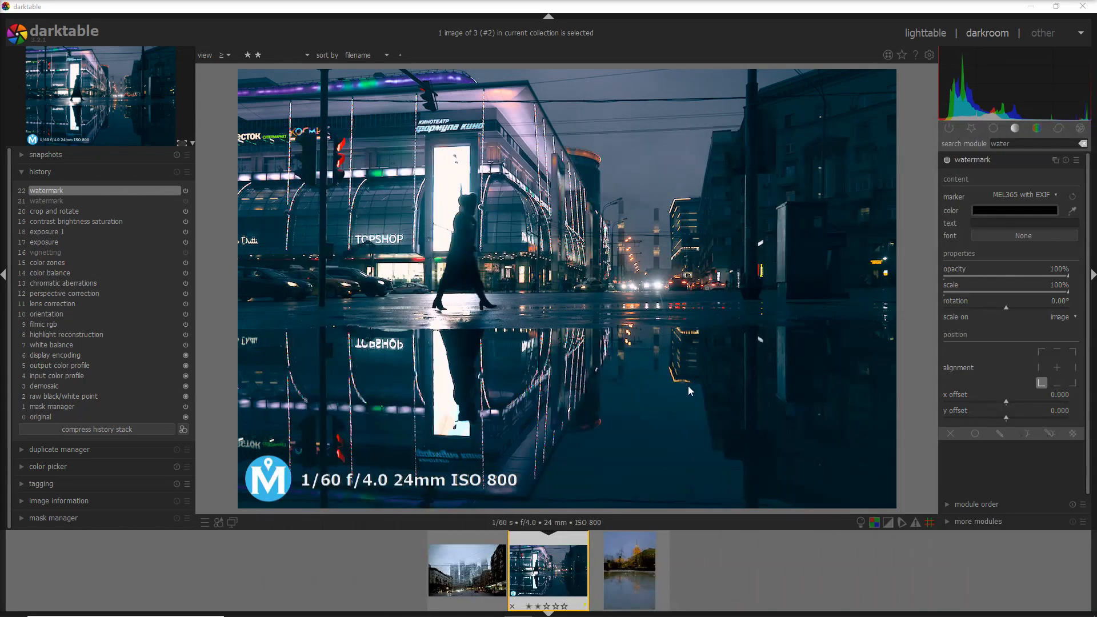
pyautogui.moveTo(285, 484)
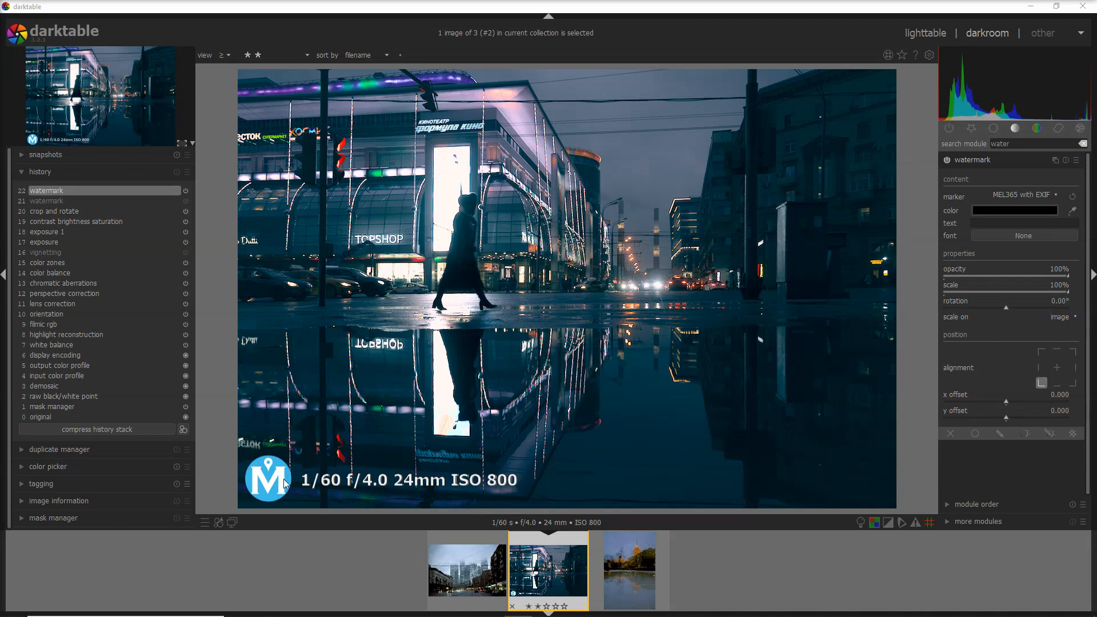
pyautogui.moveTo(456, 500)
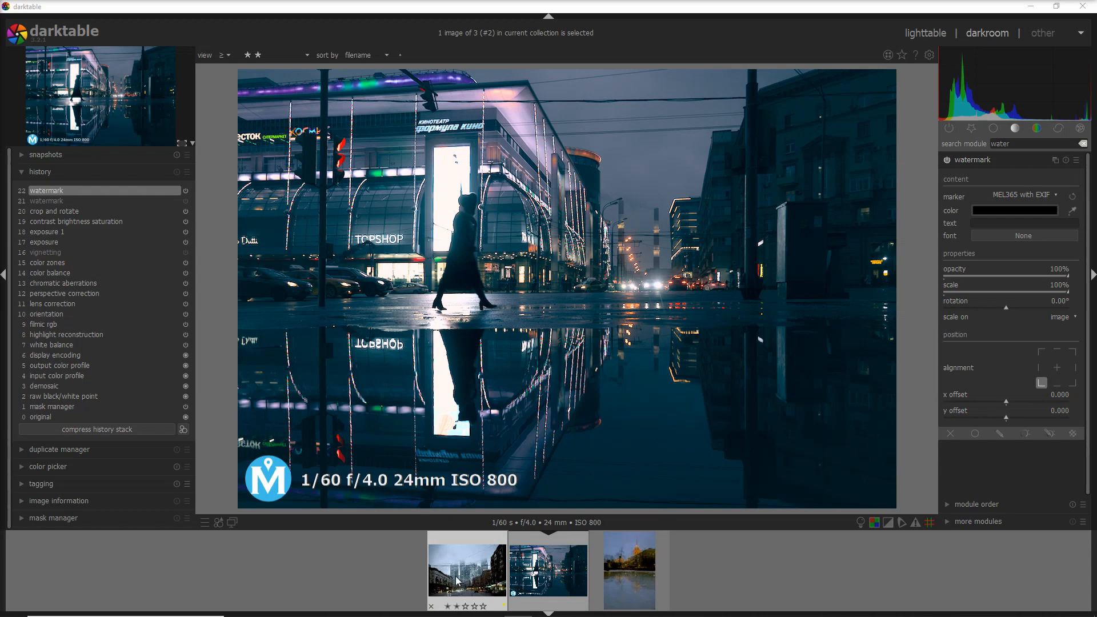
pyautogui.moveTo(516, 572)
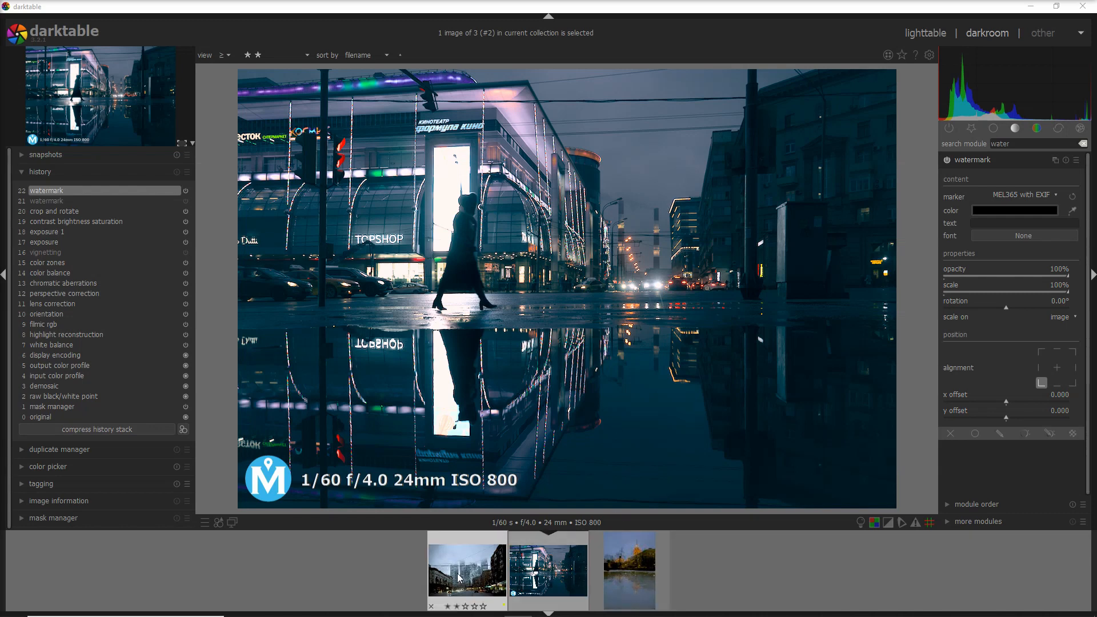
pyautogui.click(548, 570)
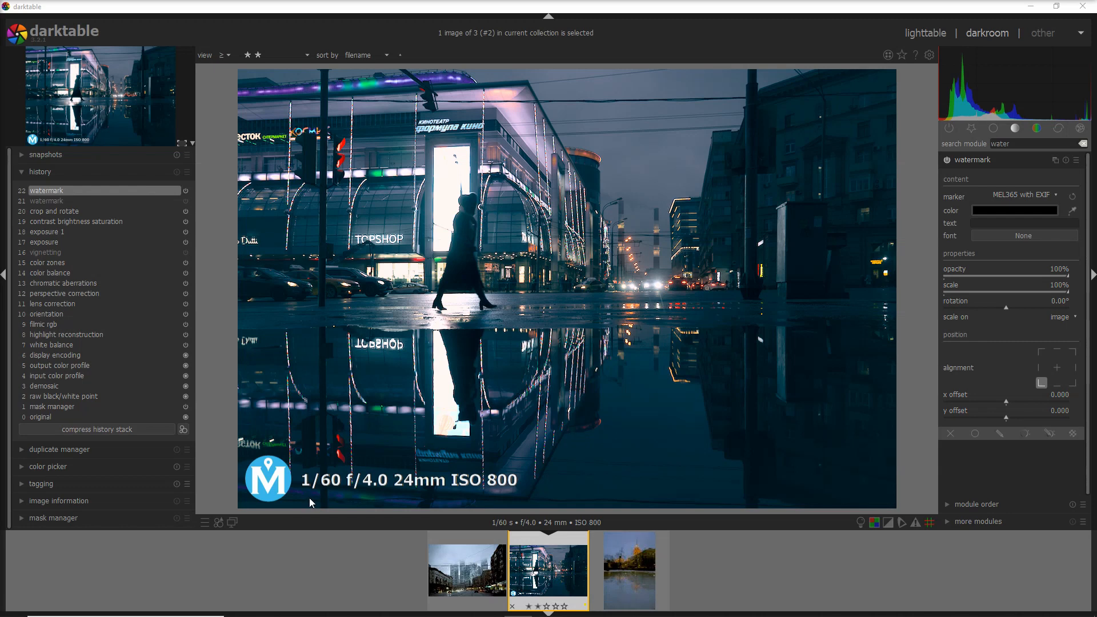
pyautogui.moveTo(271, 481)
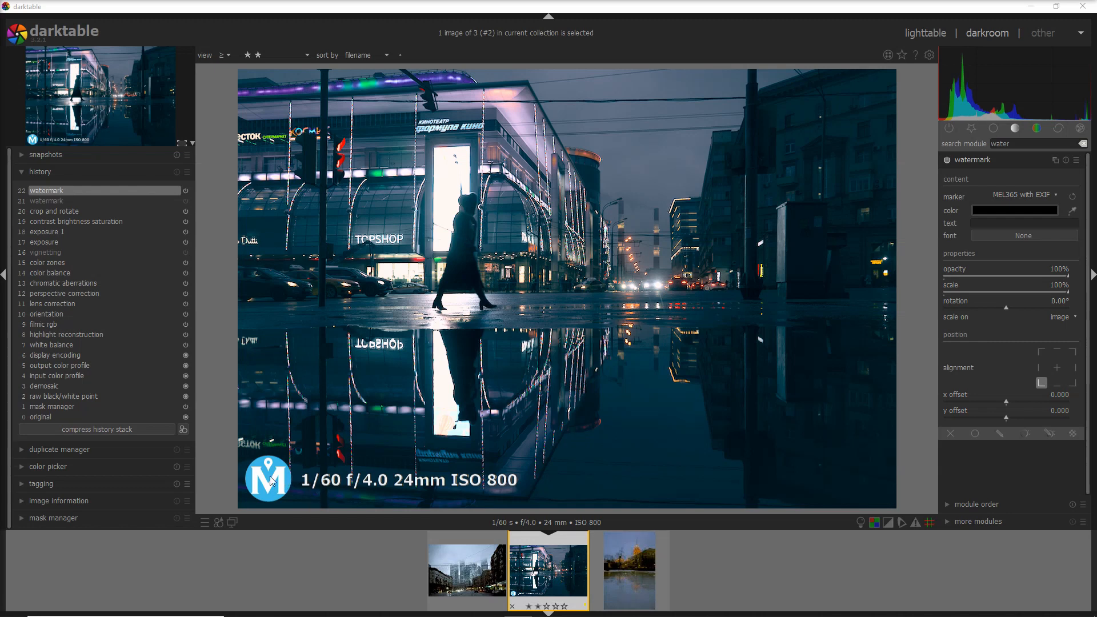
pyautogui.moveTo(280, 411)
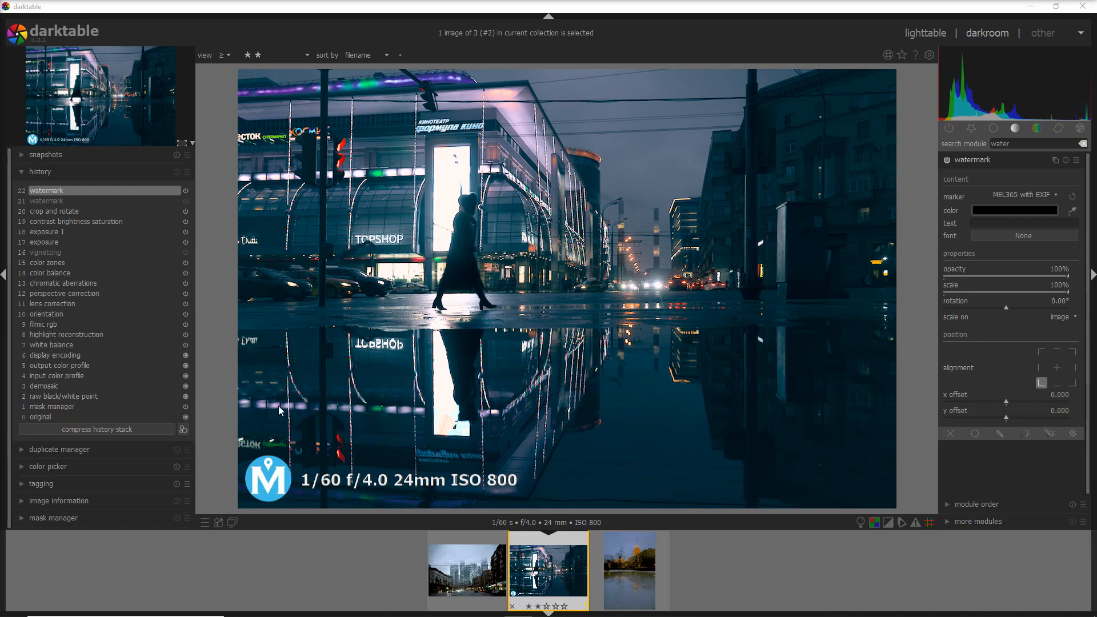
pyautogui.click(184, 430)
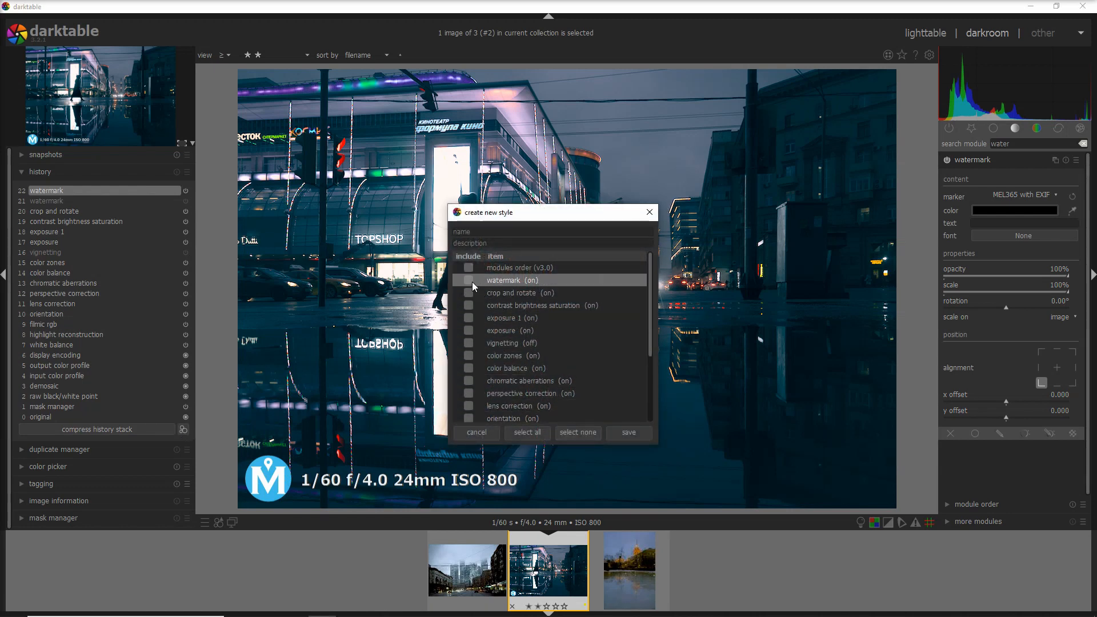
# Tick only watermark, name the style 'Add Watermark with EXIF', and save it.
pyautogui.click(469, 280)
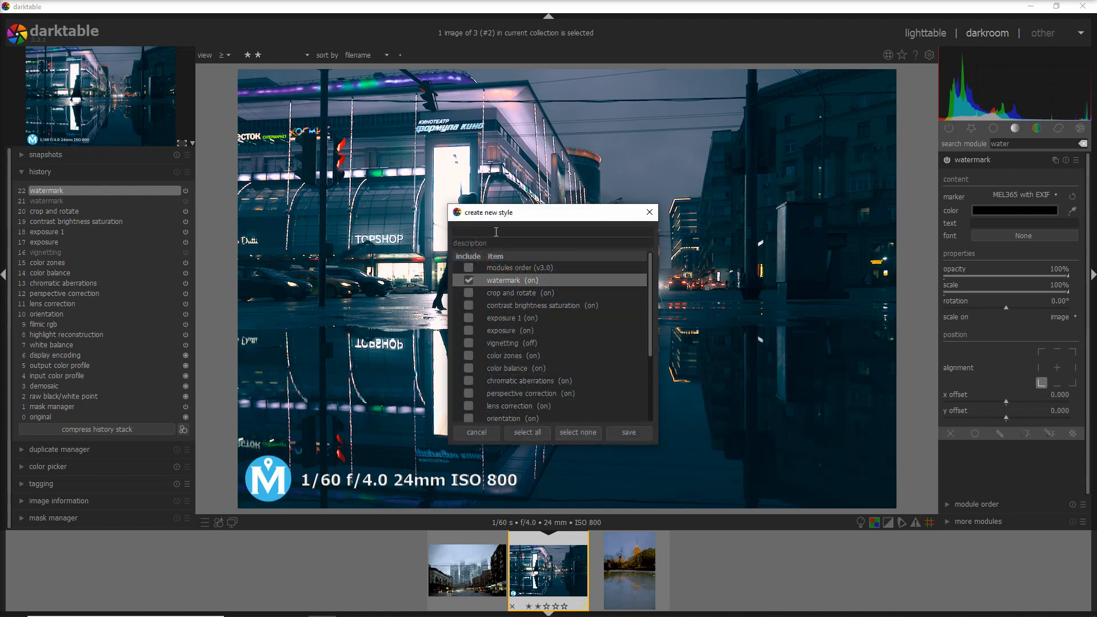
pyautogui.write('Add Watermark w')
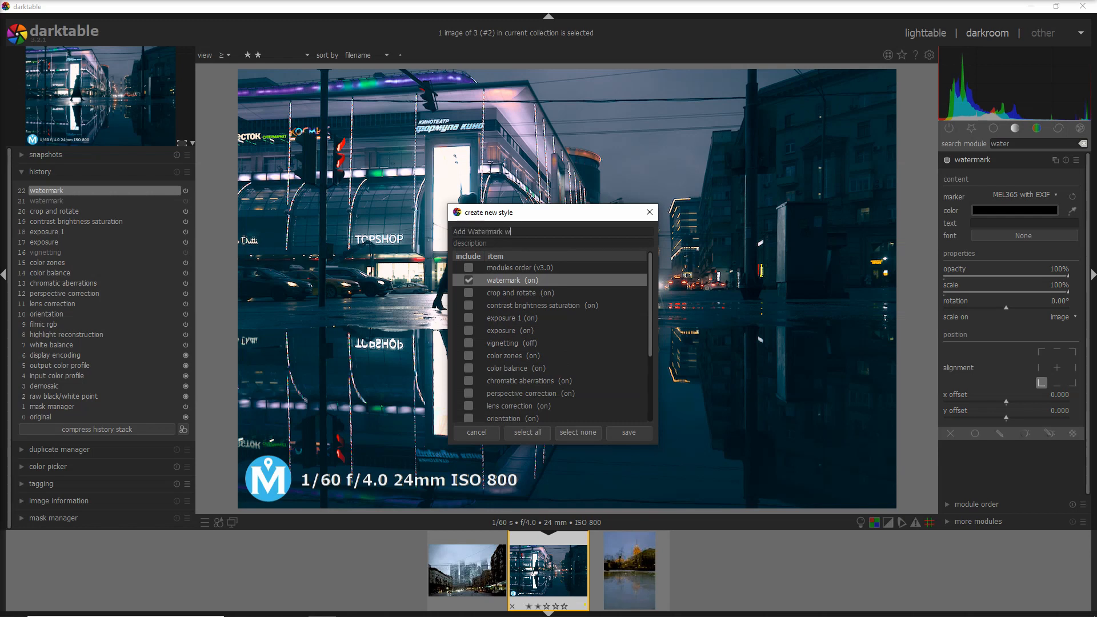
pyautogui.write('ith EXIF')
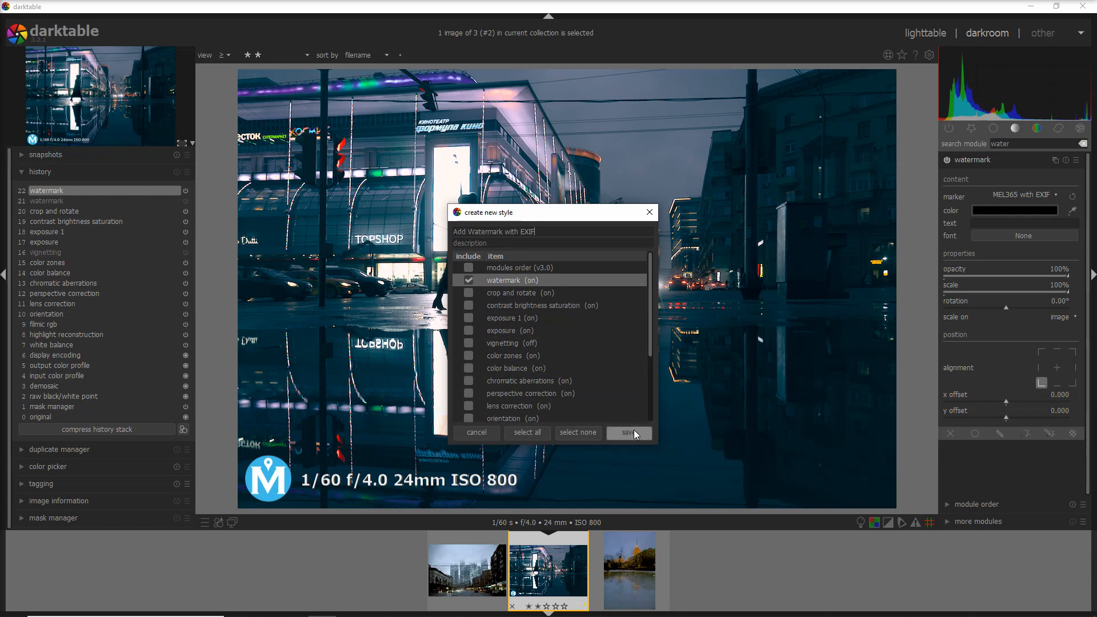
pyautogui.click(628, 433)
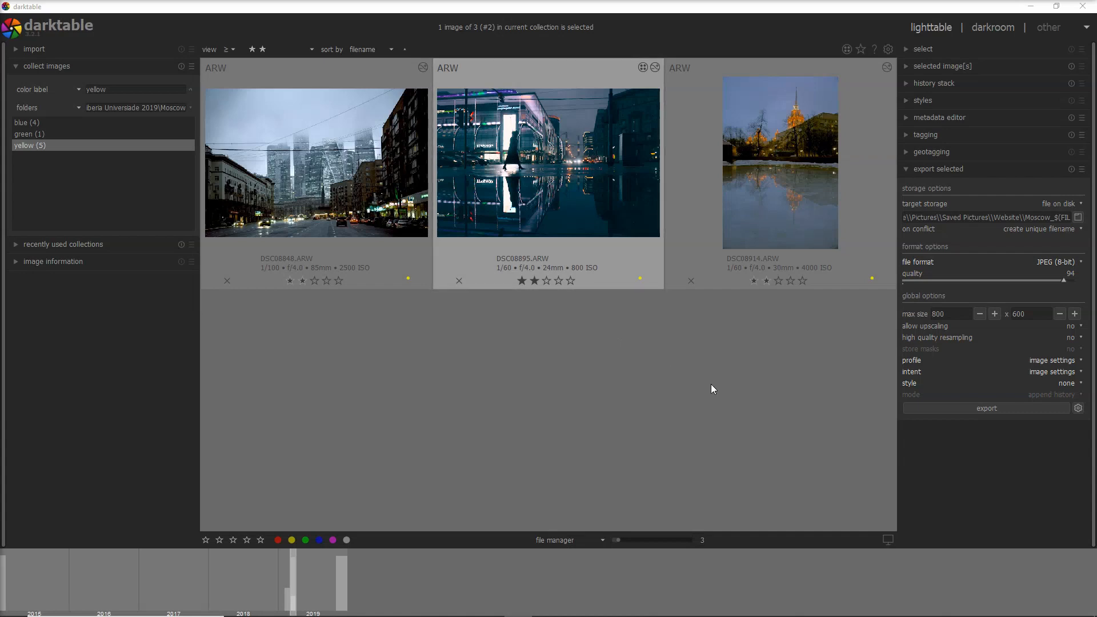
# Apply the 'Add Watermark with EXIF' style and export Moscow_DSC08895_01.jpg.
pyautogui.click(549, 163)
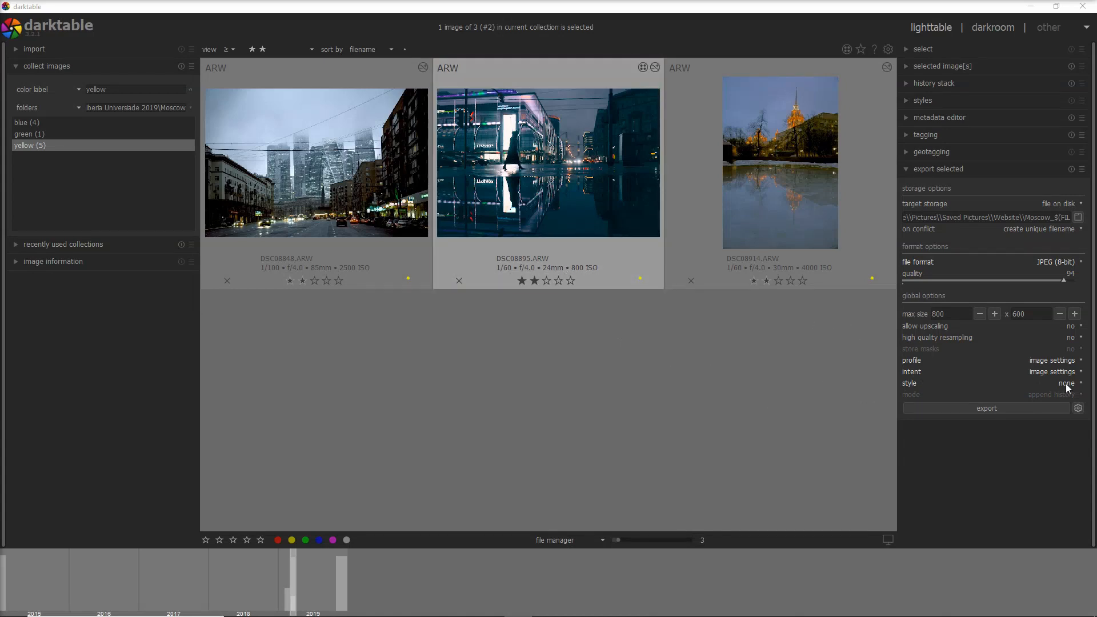
pyautogui.click(1066, 383)
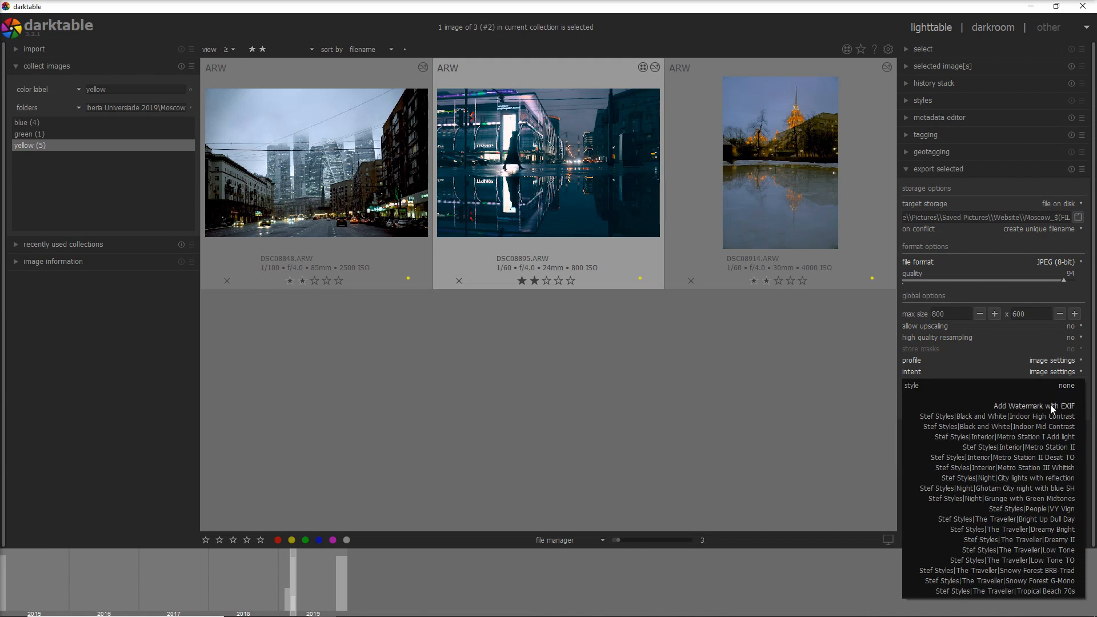
pyautogui.click(1049, 405)
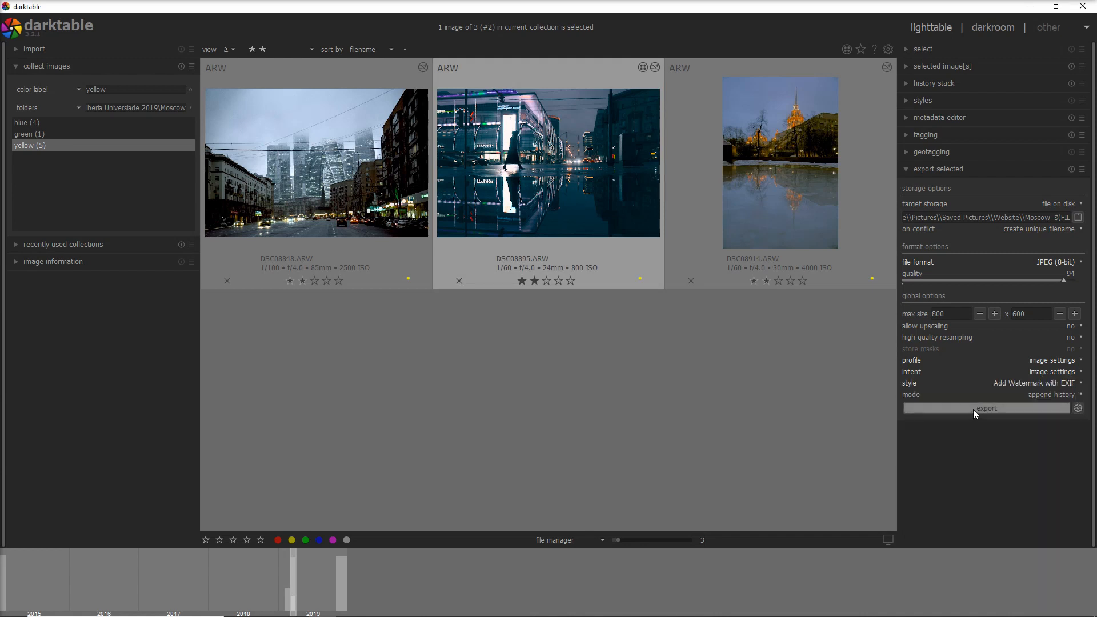
pyautogui.click(986, 408)
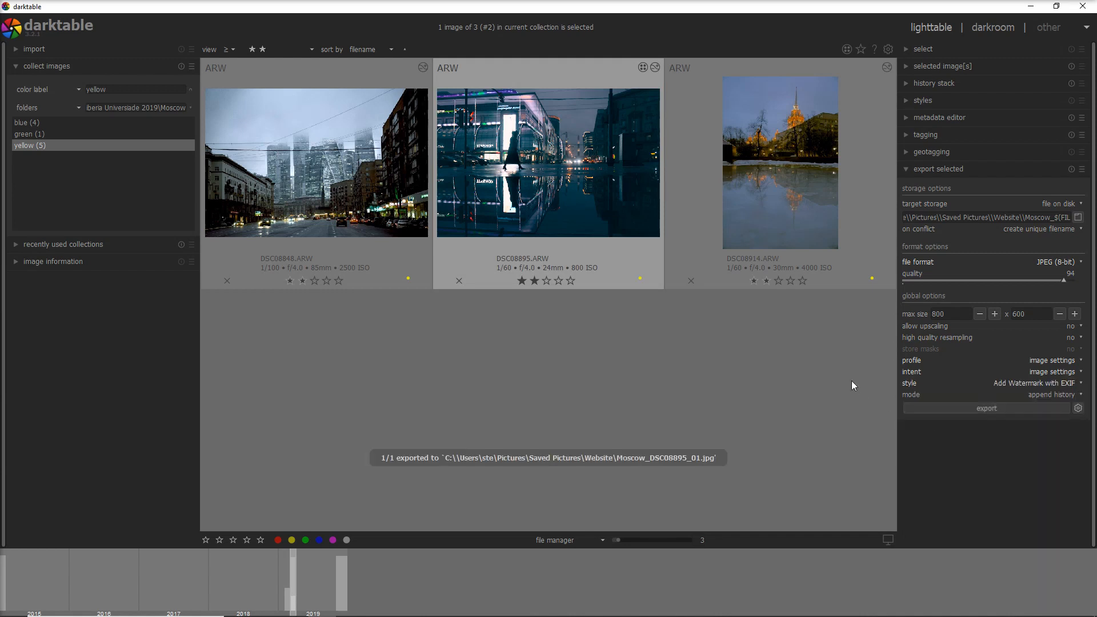